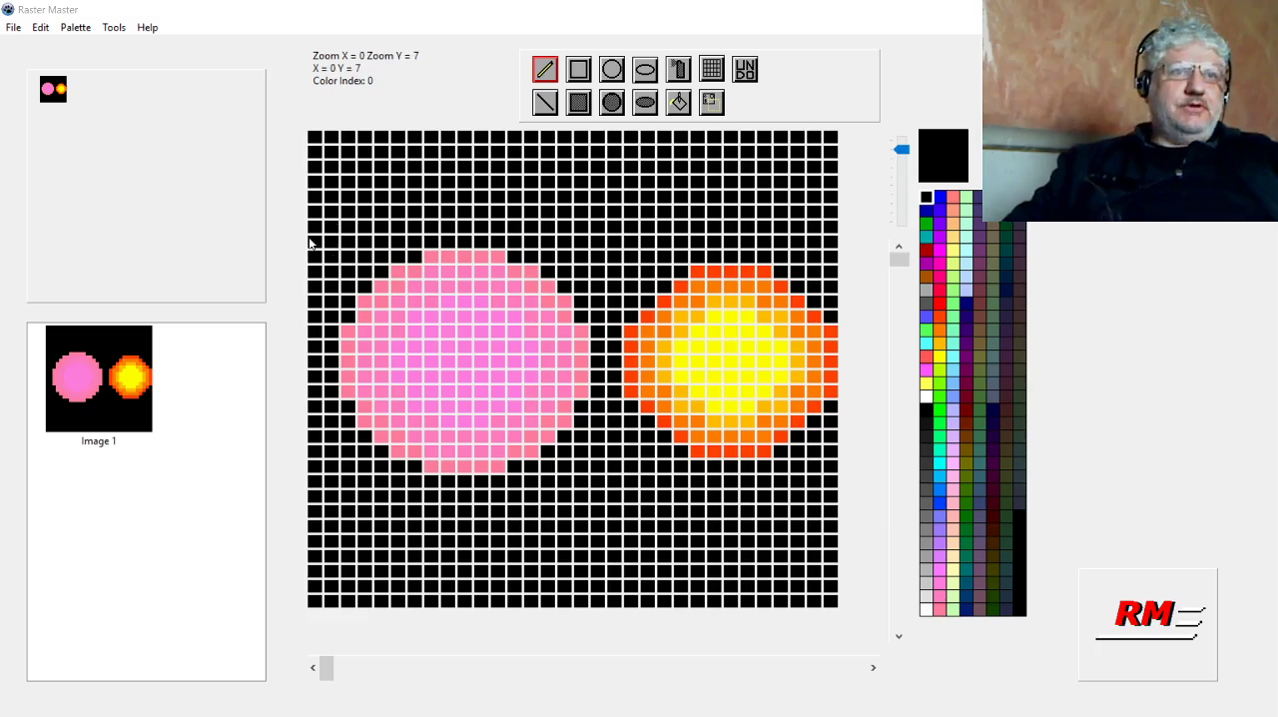
mouse_move(682, 347)
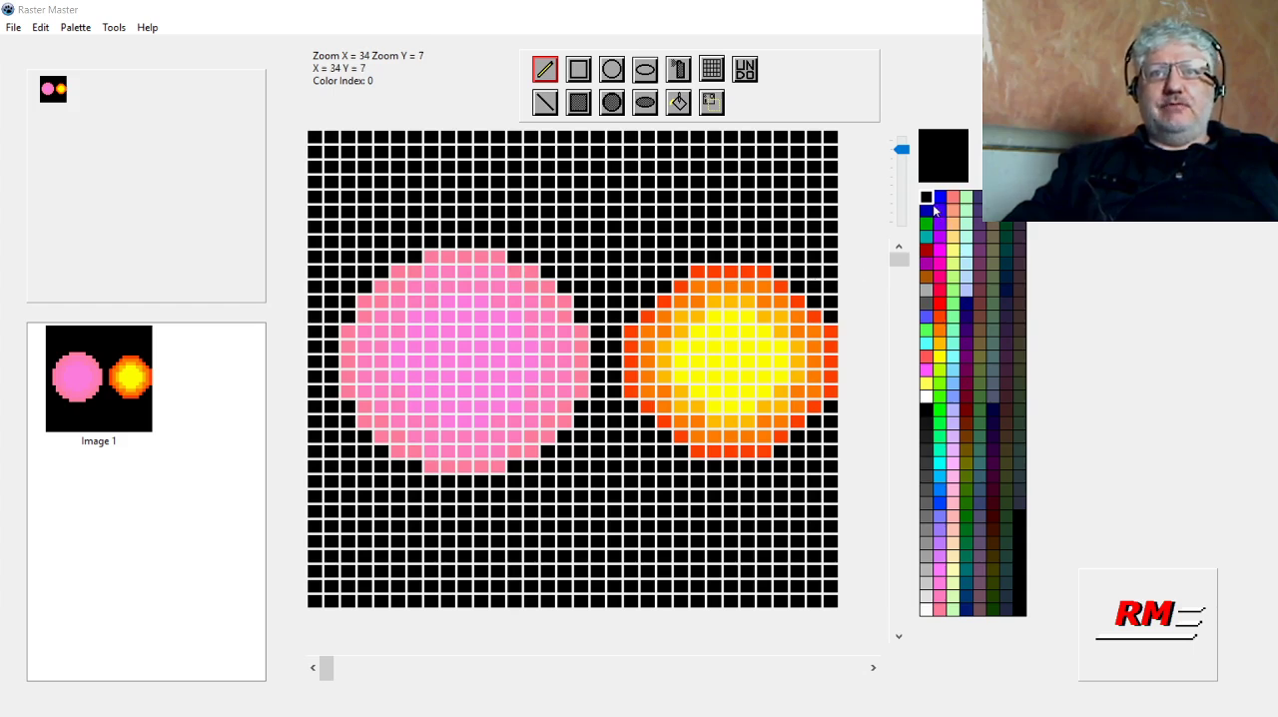
mouse_move(926, 198)
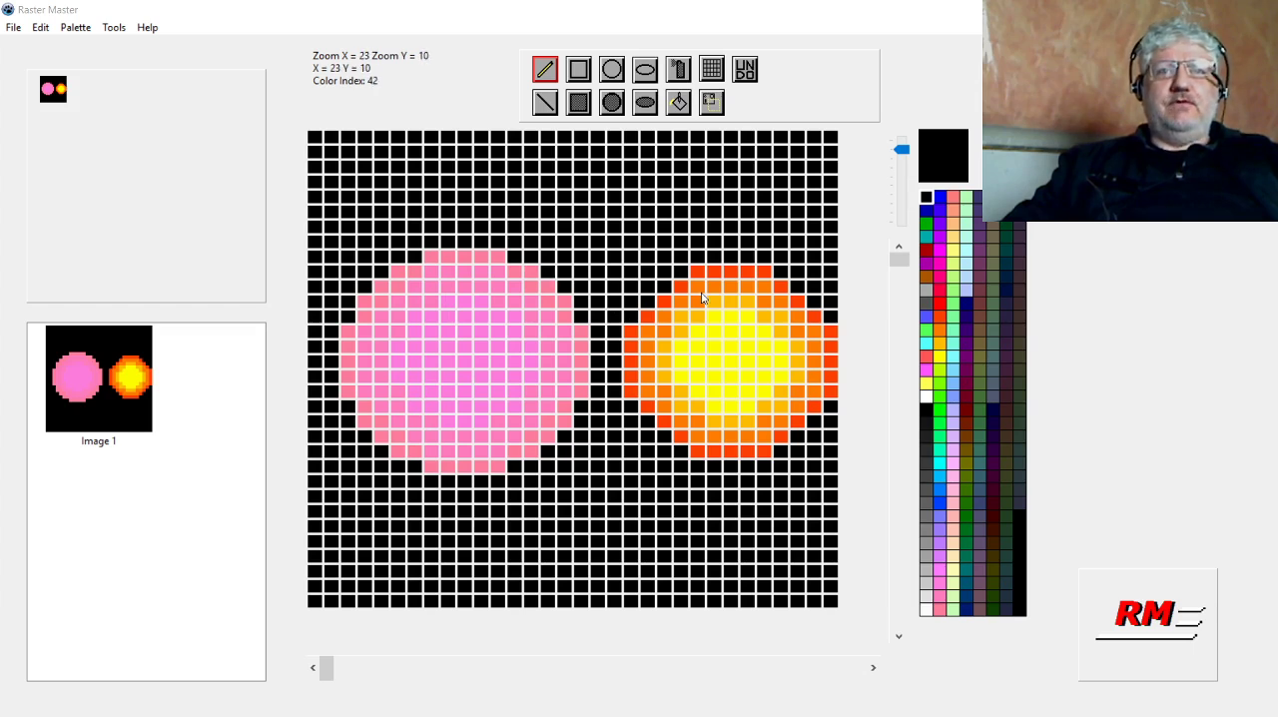
mouse_move(631, 301)
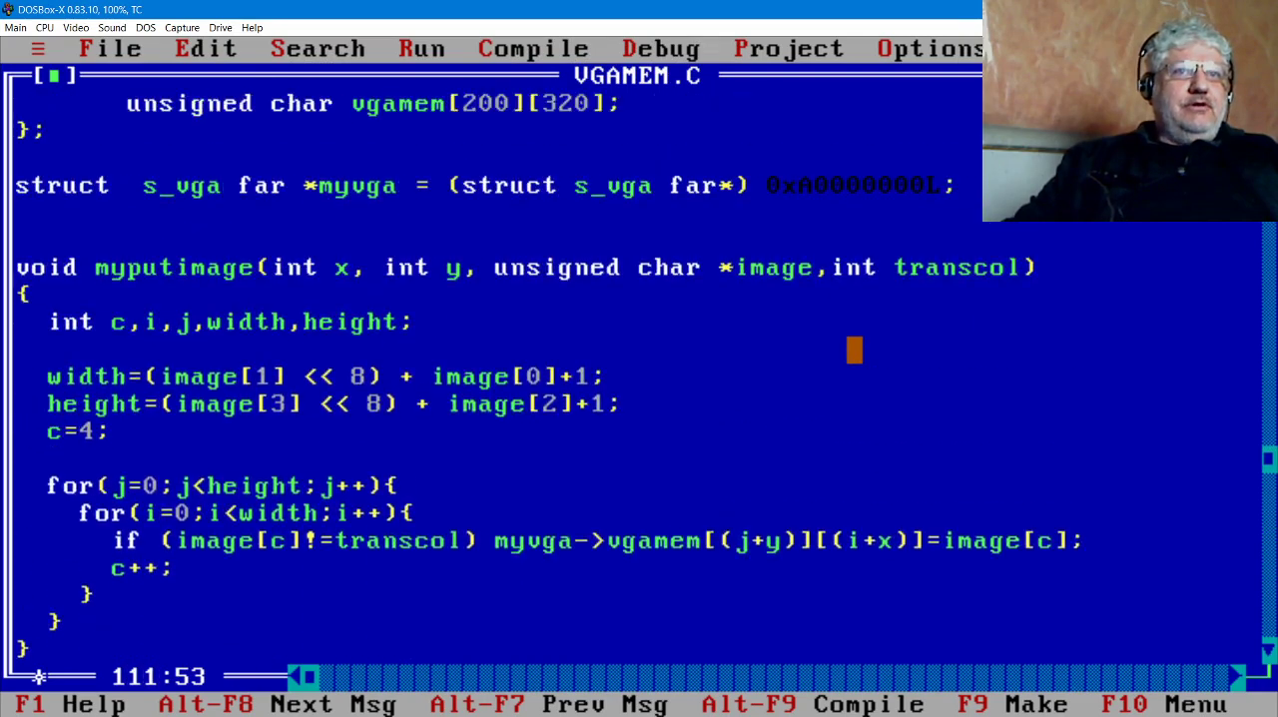
Compile and run VGAMEM.C with transparent colour 0 to see the sprite as-is
scroll("up", 3)
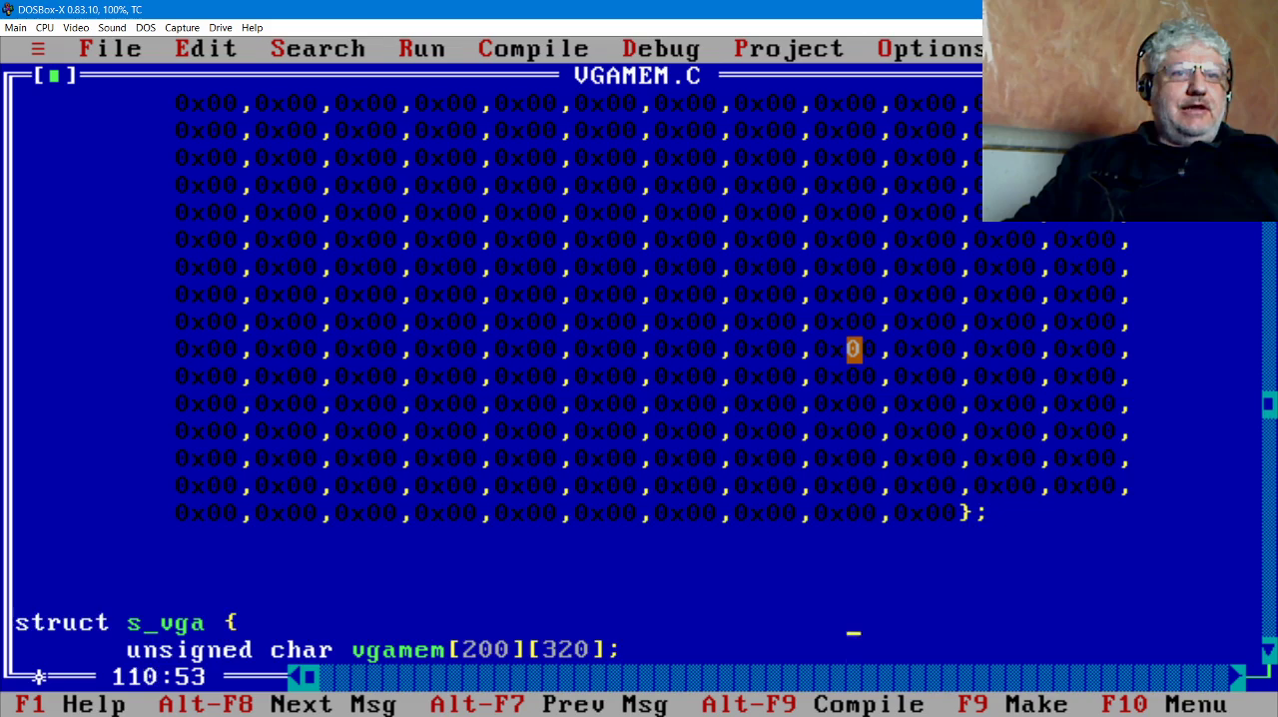
scroll("down", 3)
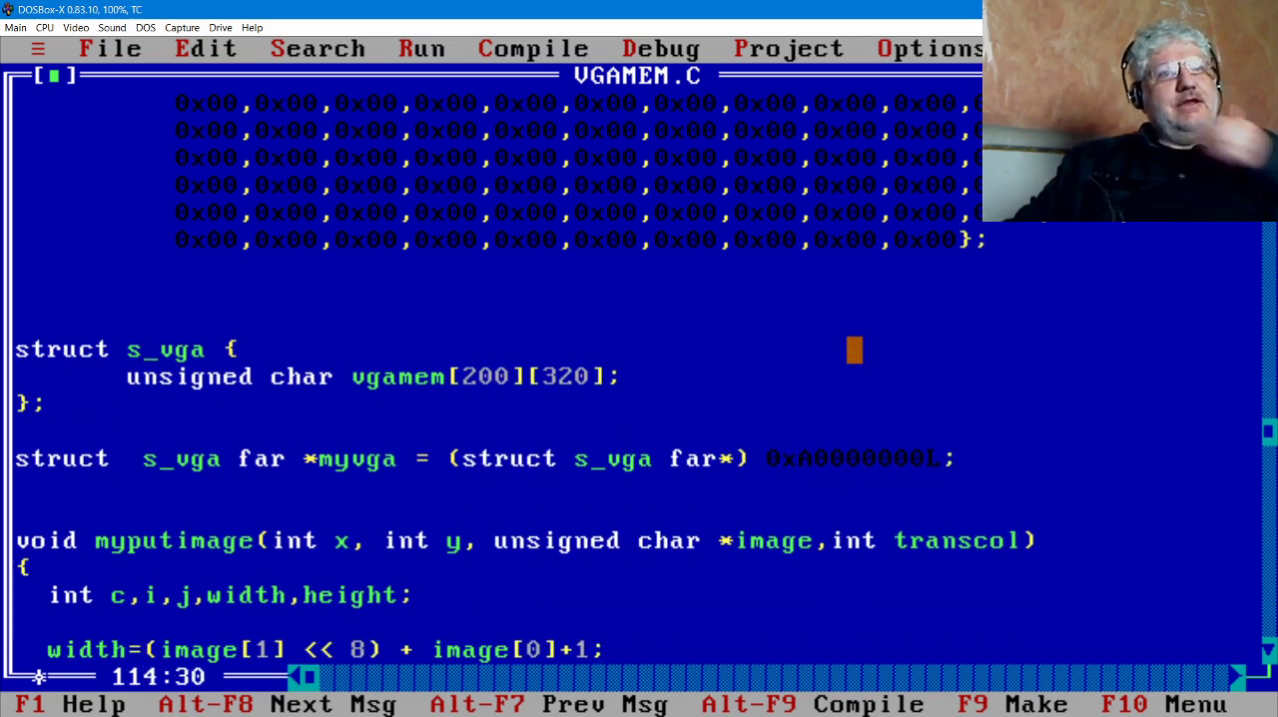
key("Up")
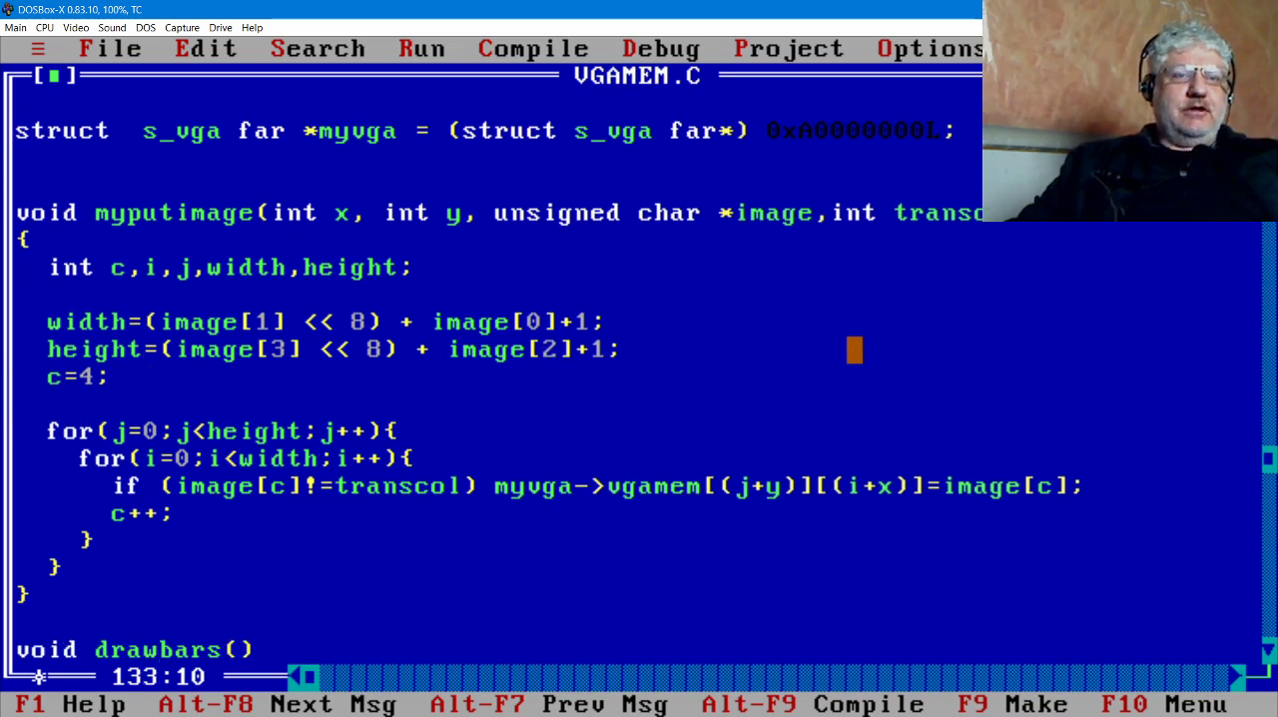
left_click(422, 48)
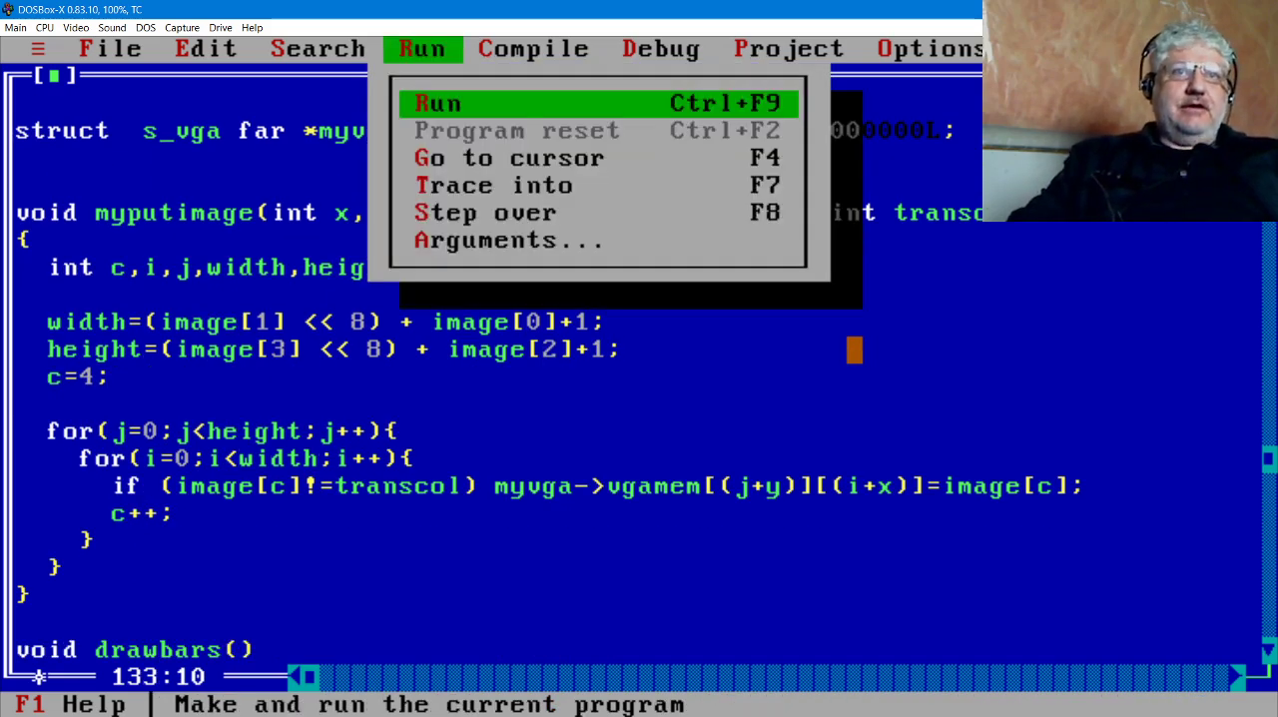
left_click(437, 104)
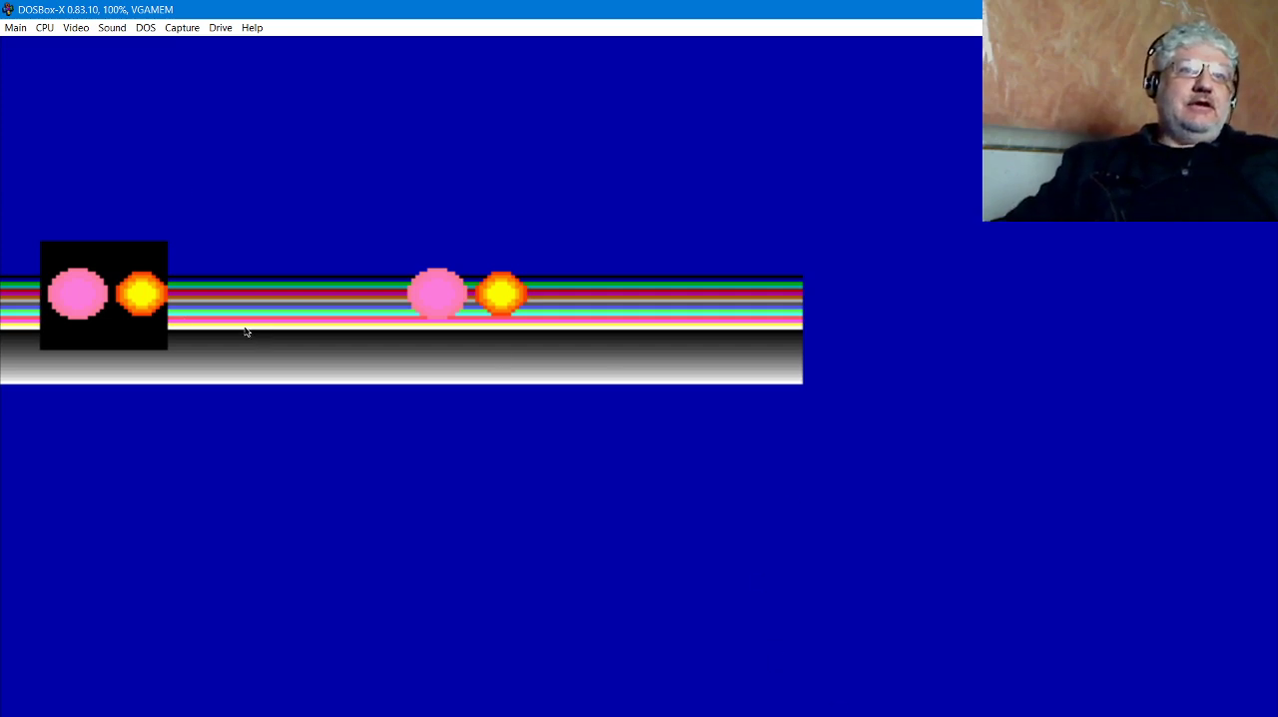
mouse_move(176, 336)
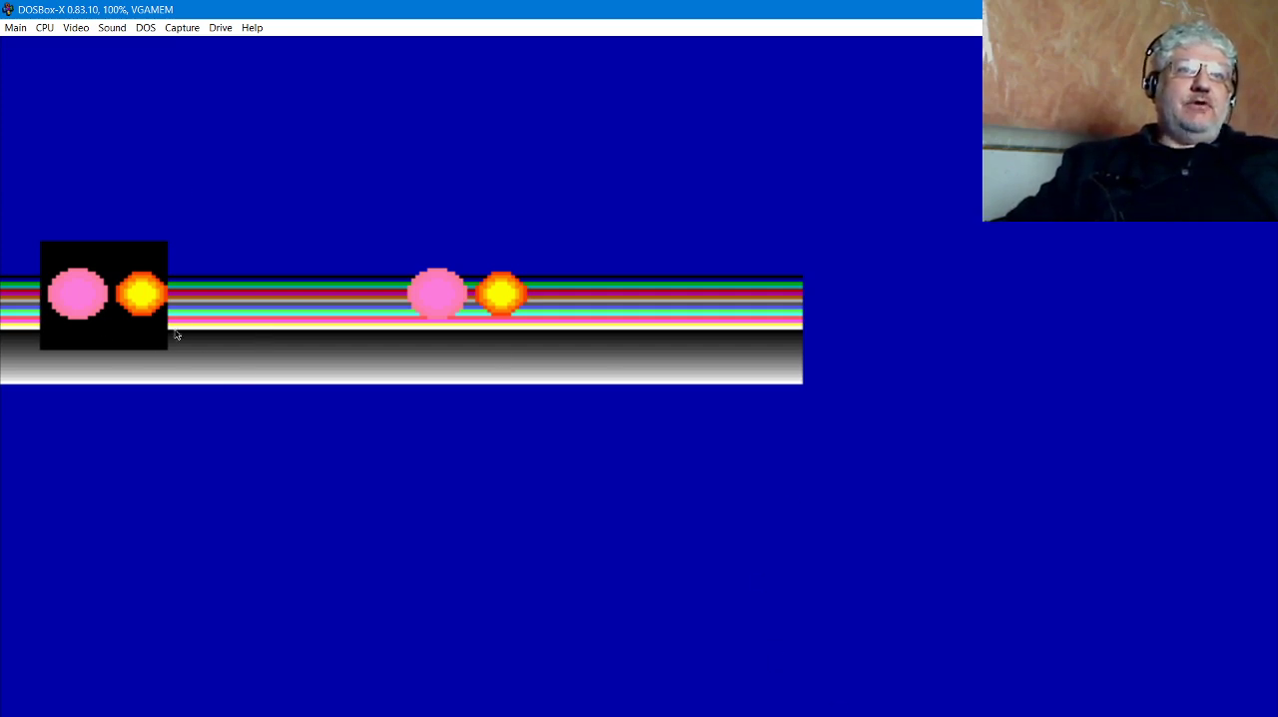
mouse_move(483, 351)
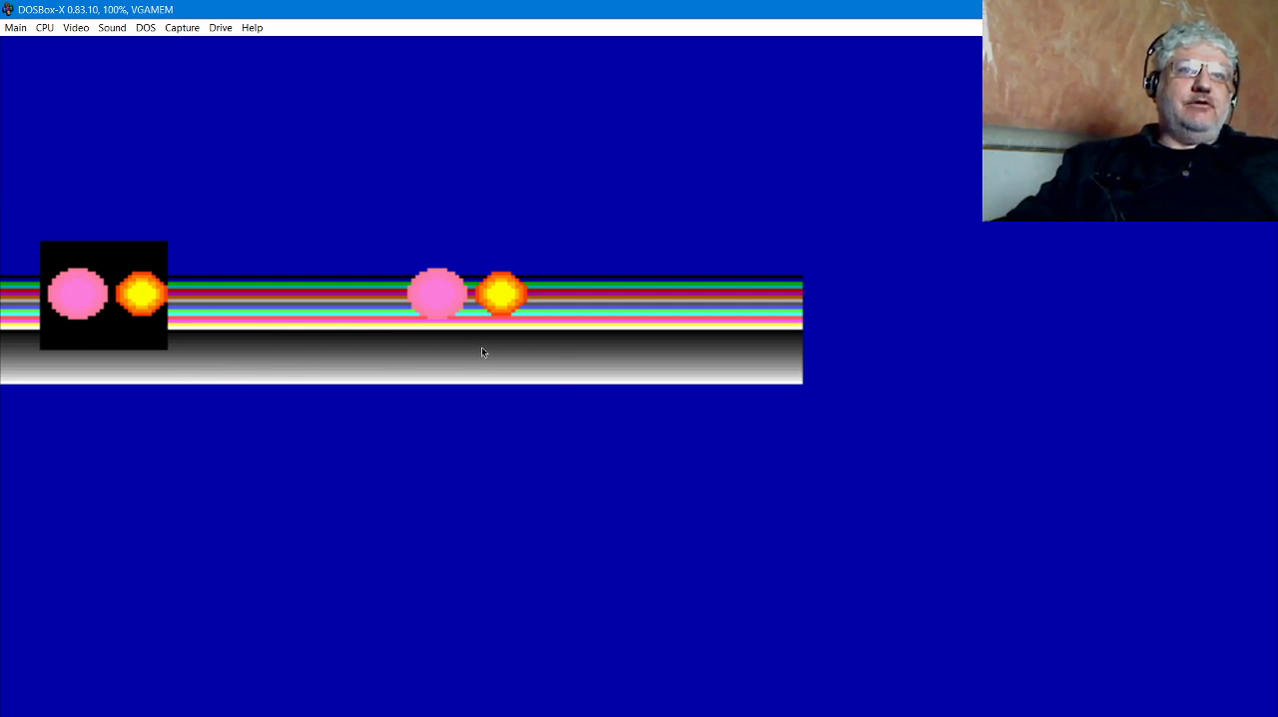
mouse_move(223, 334)
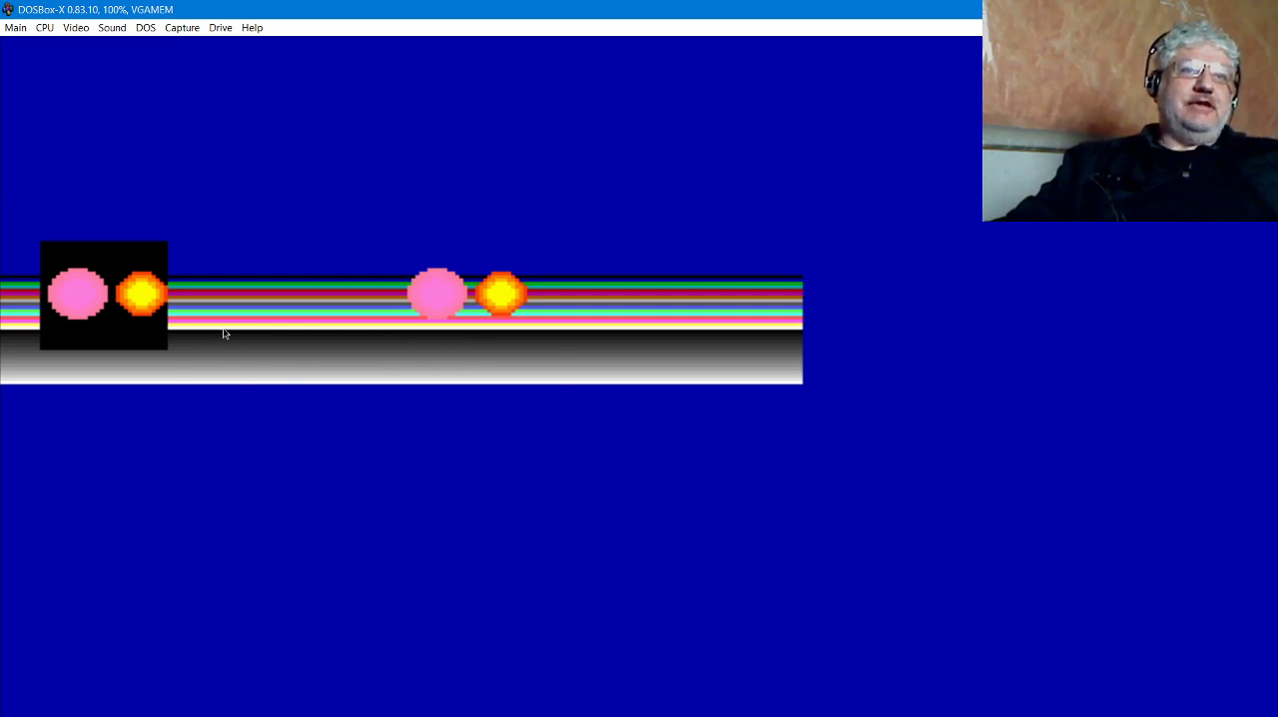
mouse_move(491, 335)
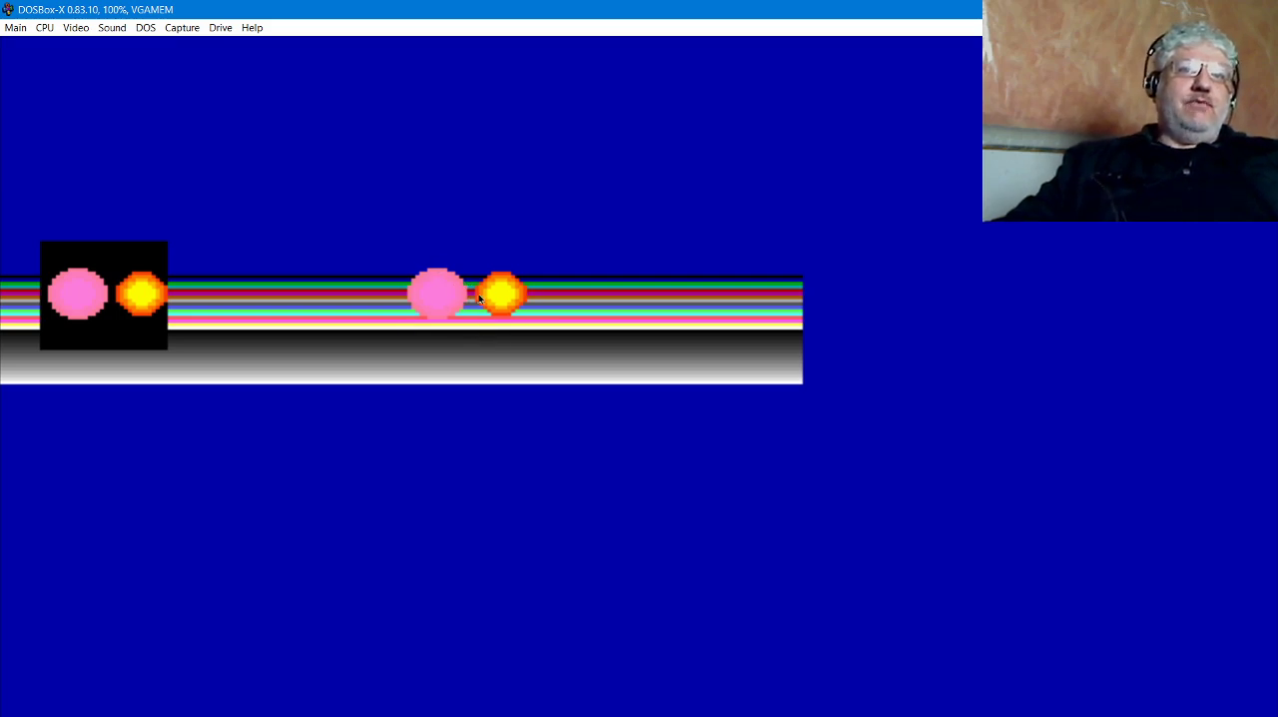
mouse_move(440, 271)
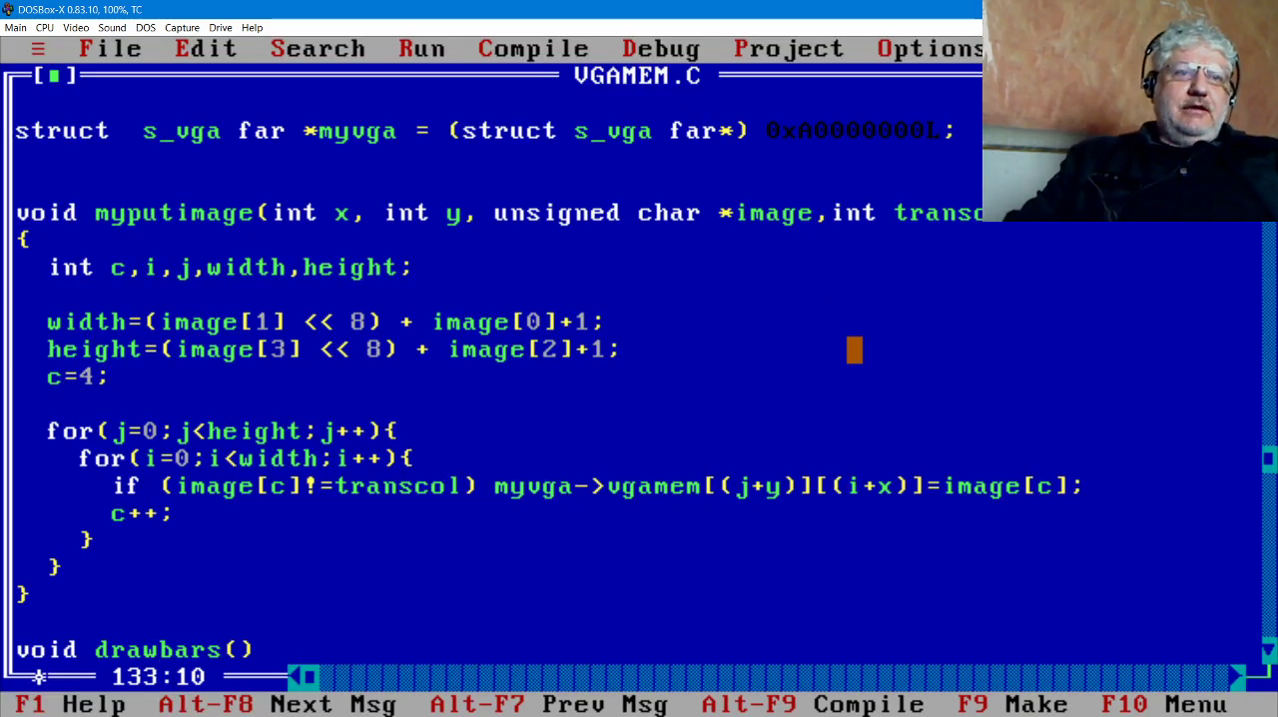
Change myputimage(100,60,imgBuf,0) in main to pass 44 as the transparent colour
scroll("down", 3)
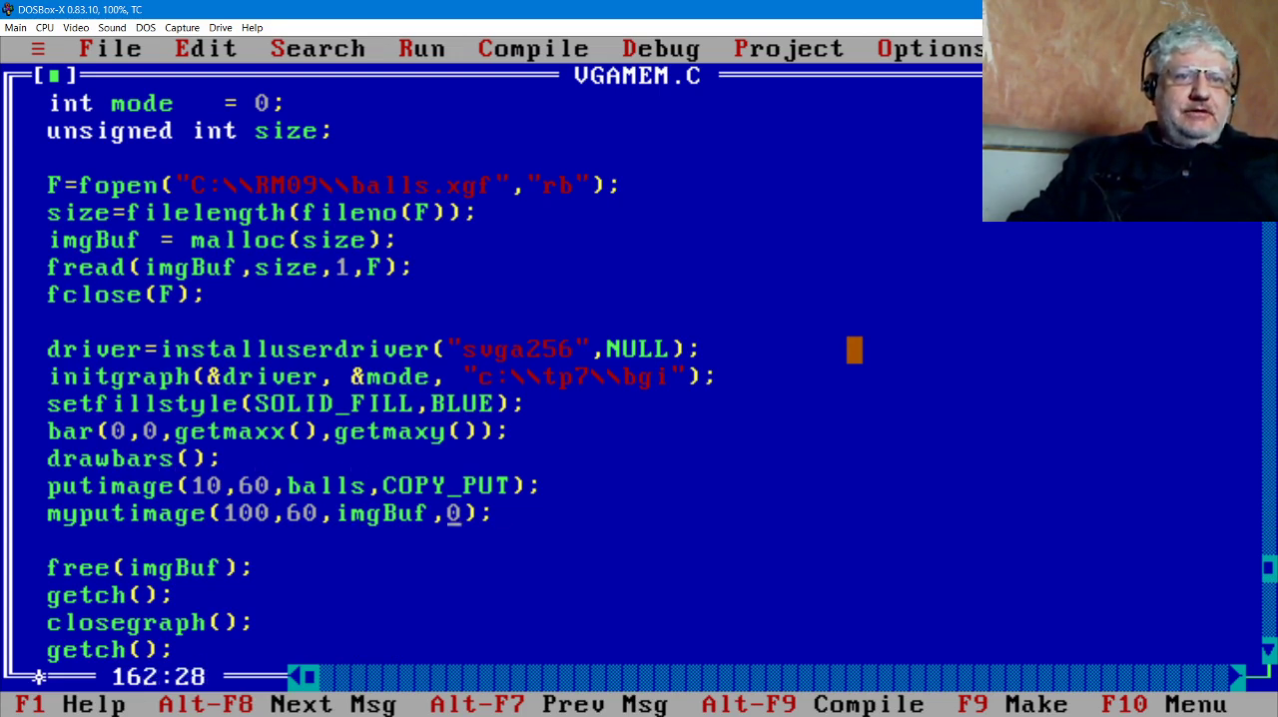
type("44")
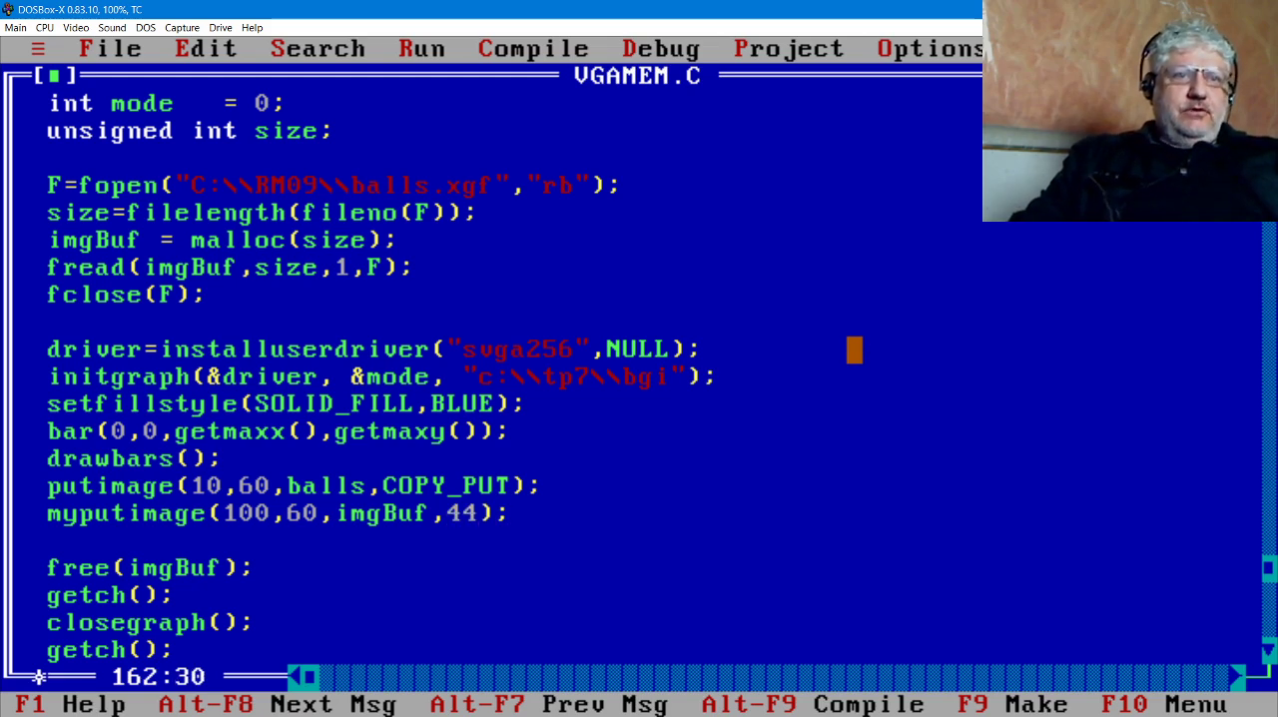
left_click(422, 48)
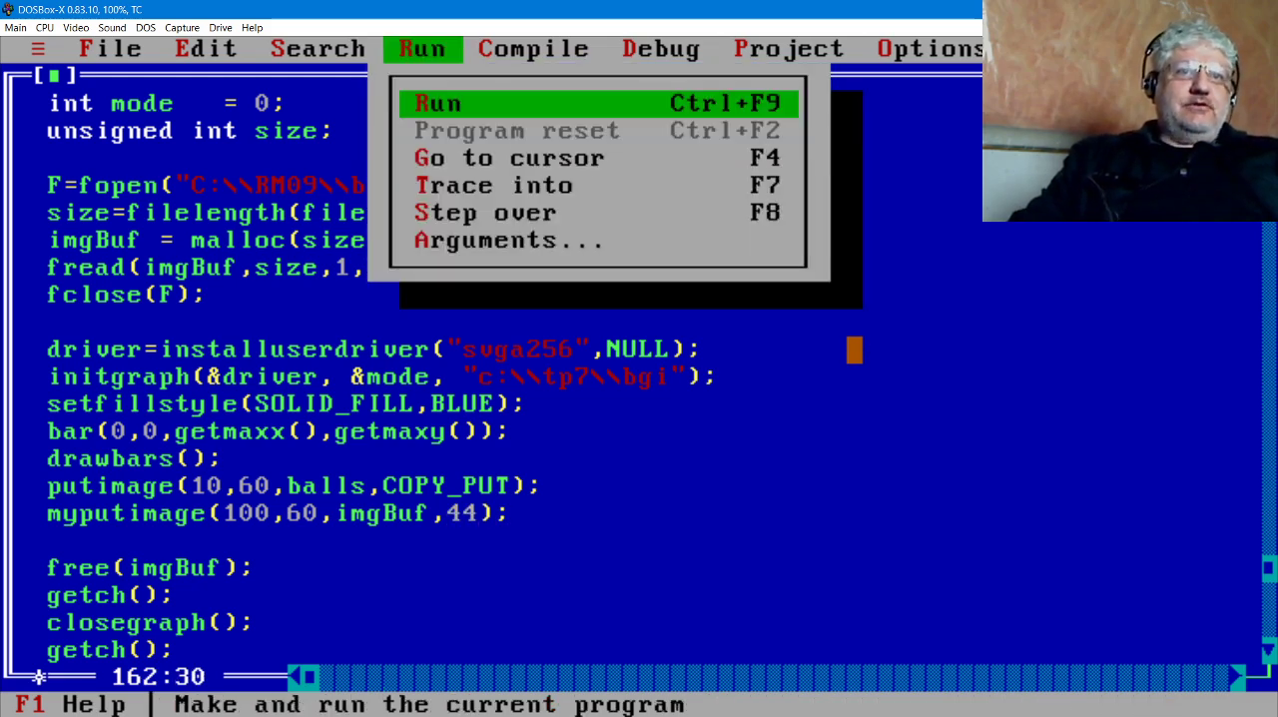
Run VGAMEM again so the sprite draws with colour 44 transparent
left_click(436, 104)
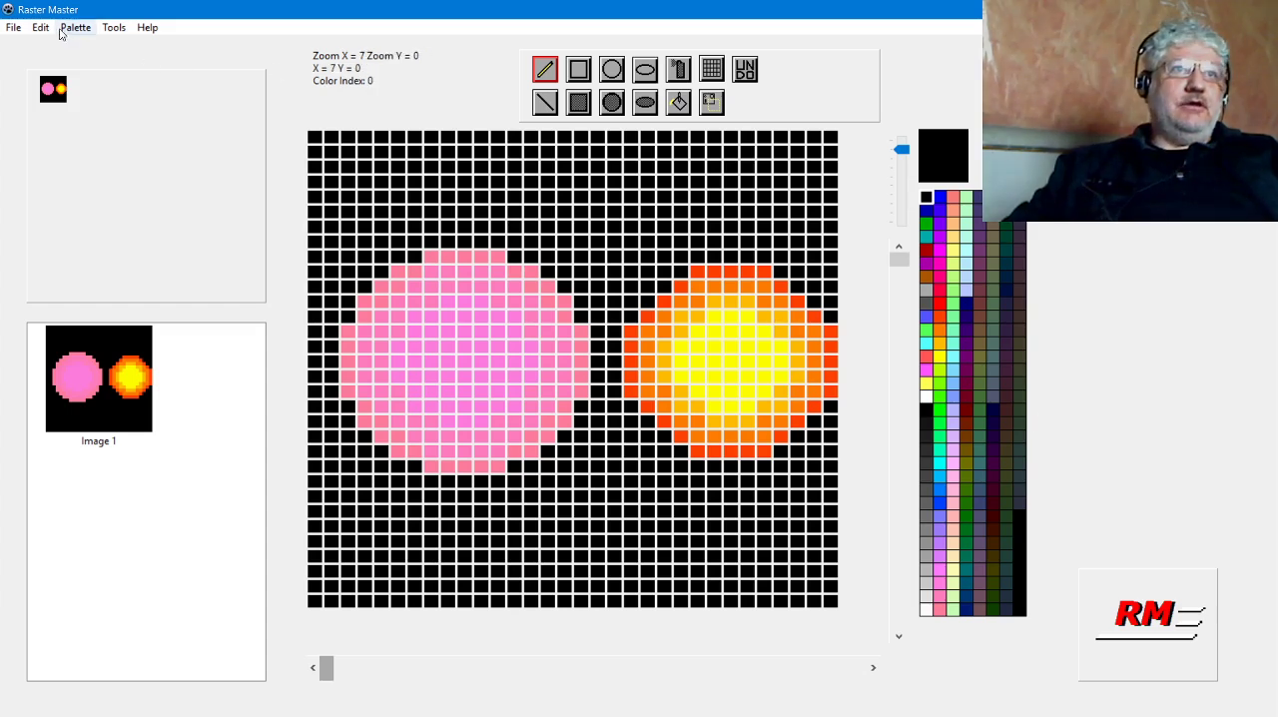
mouse_move(14, 28)
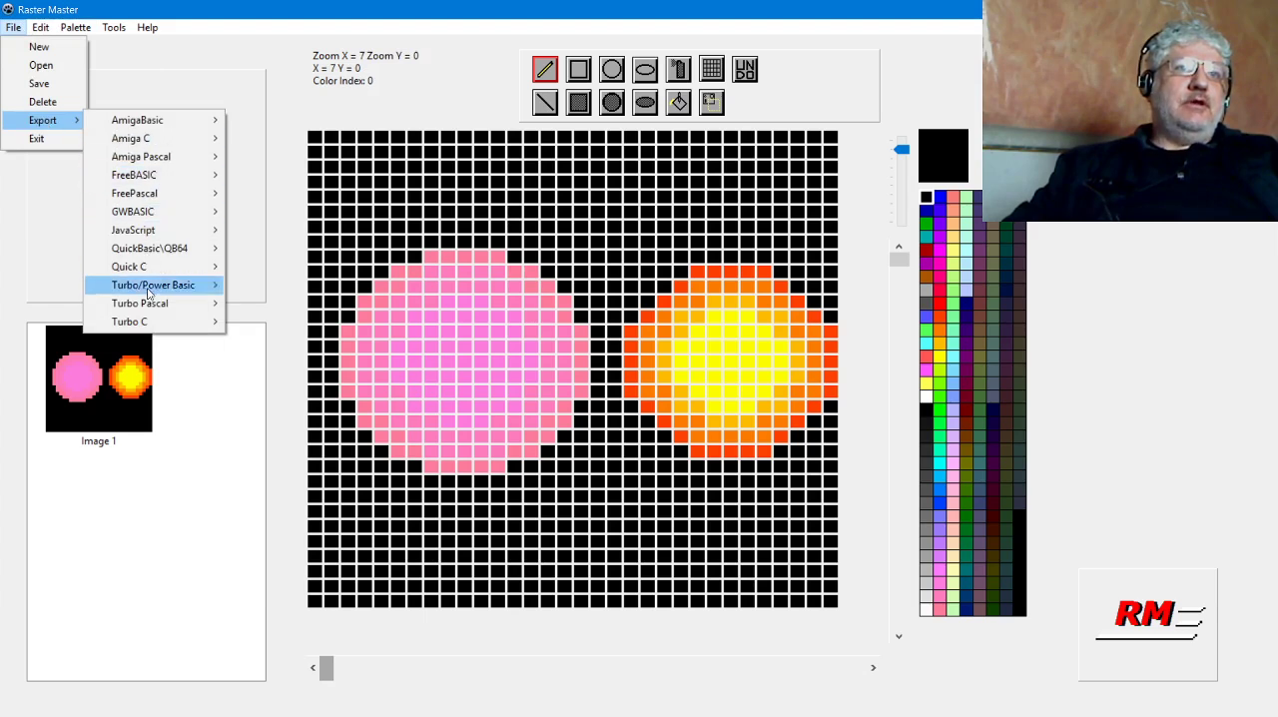
mouse_move(130, 319)
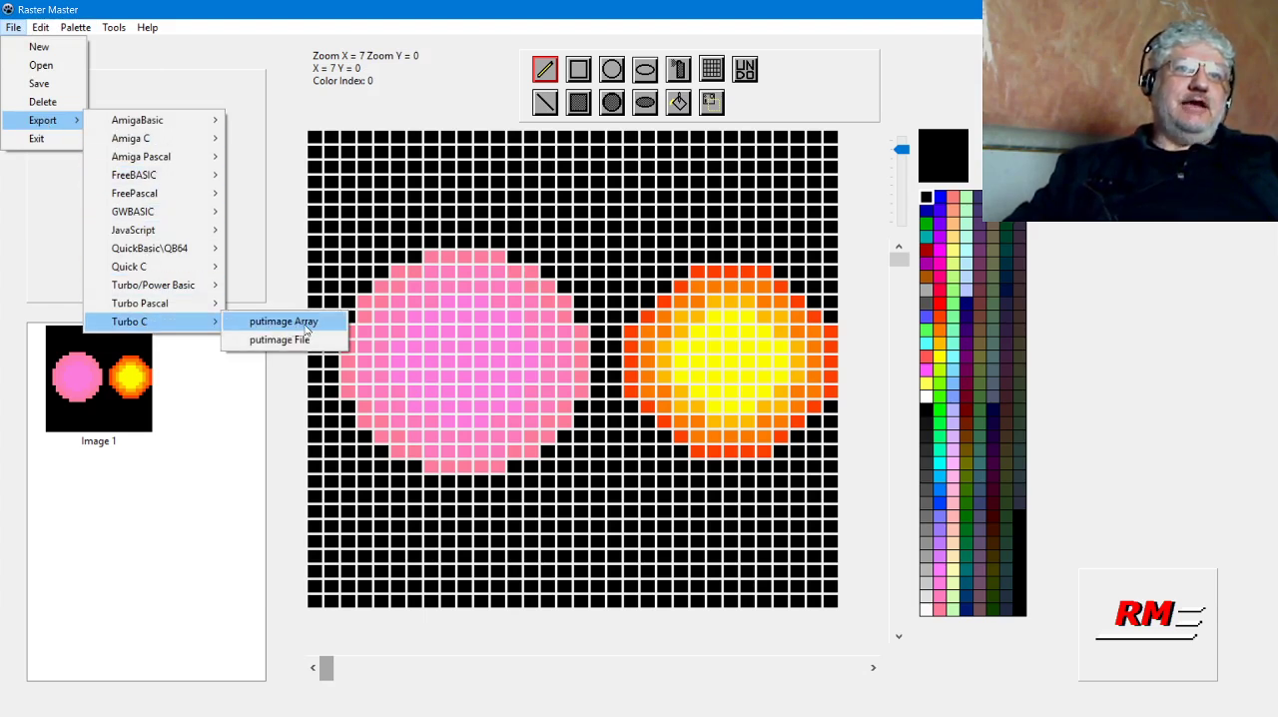
Choose a Turbo C putimage export format for the ball sprite under File > Export
left_click(284, 321)
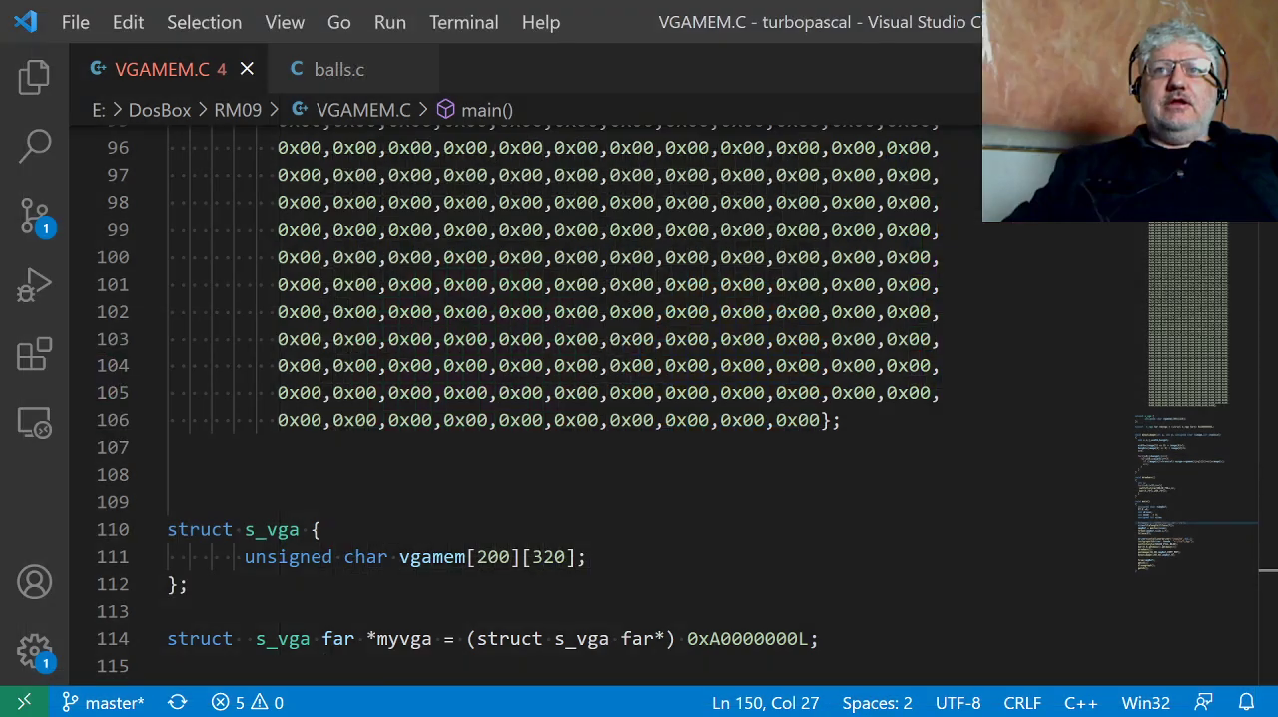
scroll("up", 3)
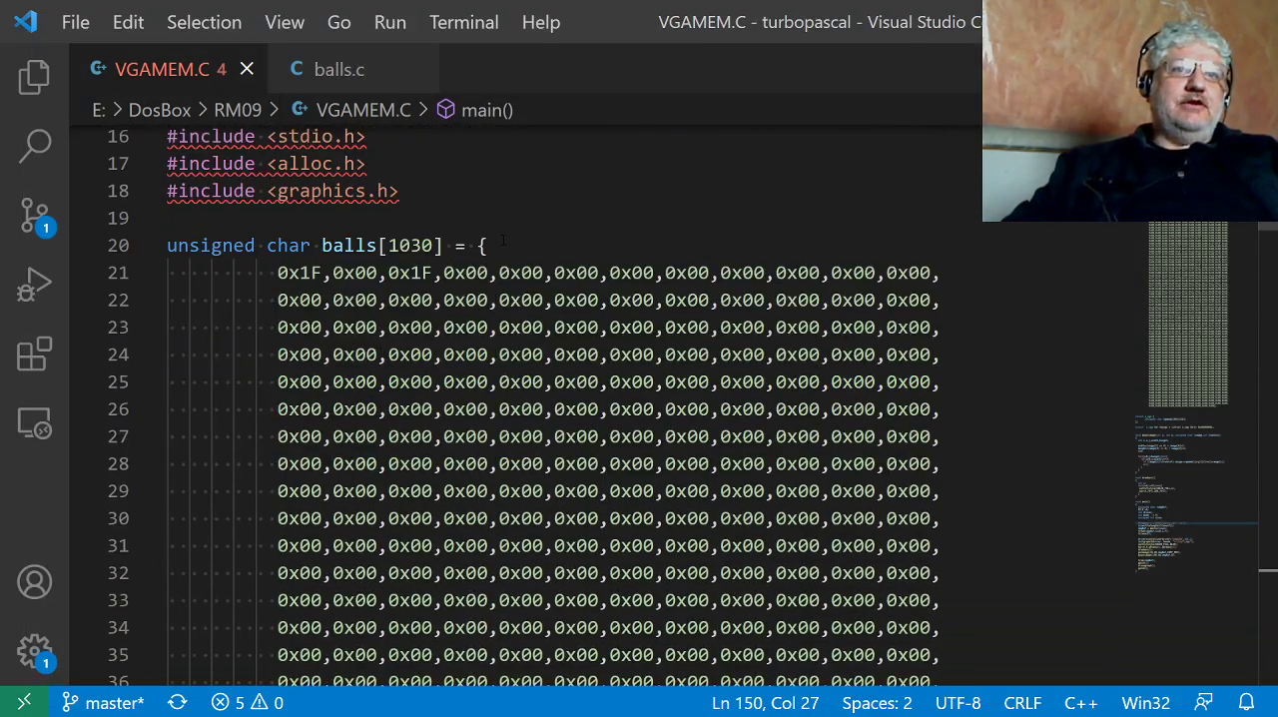
double_click(210, 246)
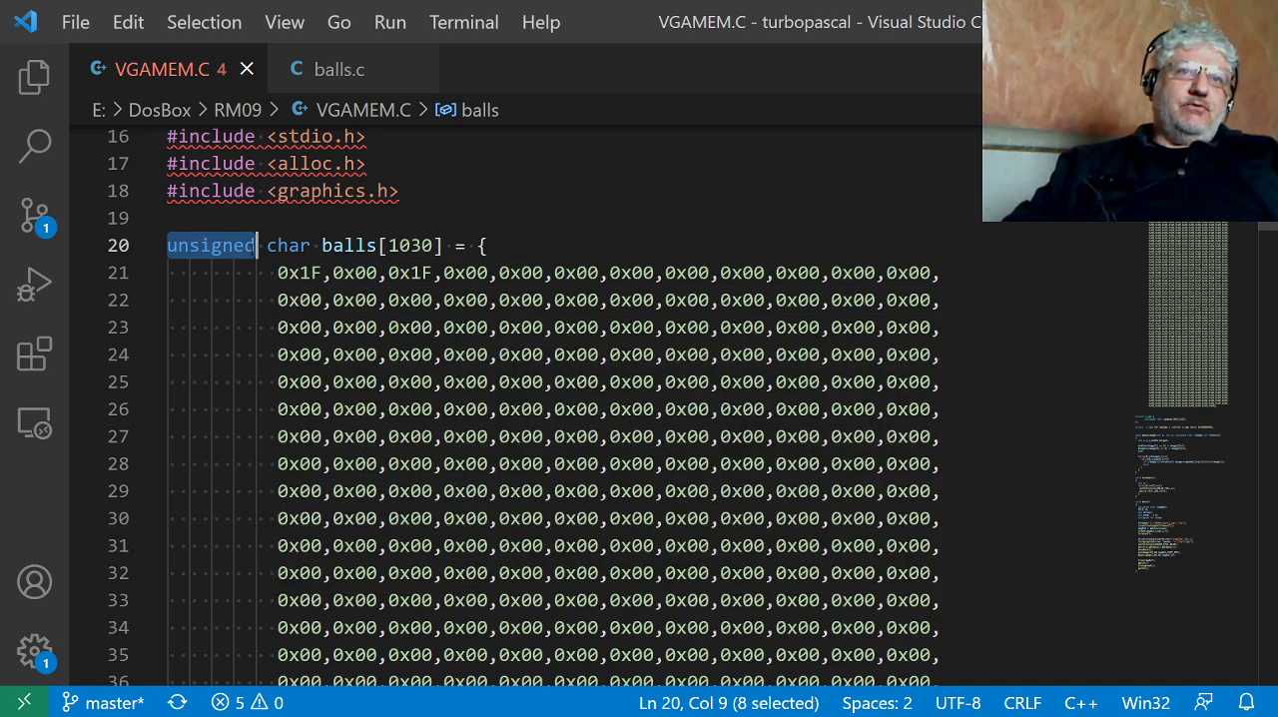
scroll("down", 3)
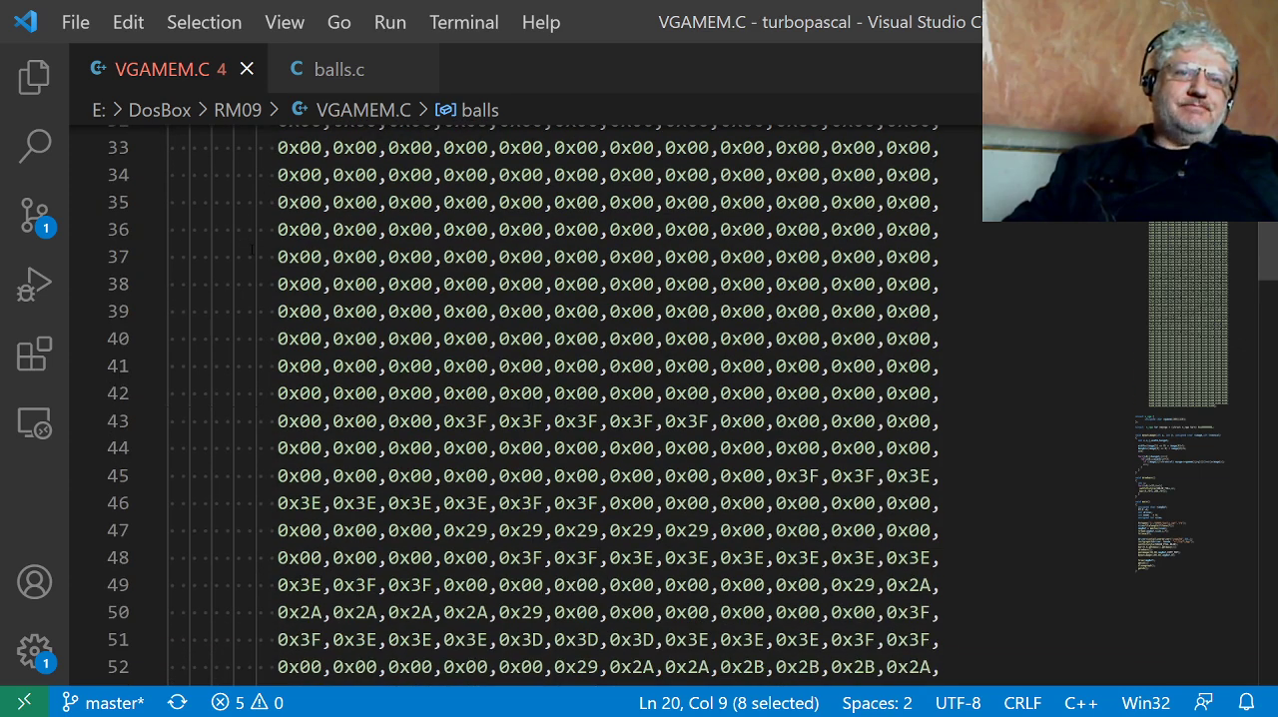
scroll("down", 3)
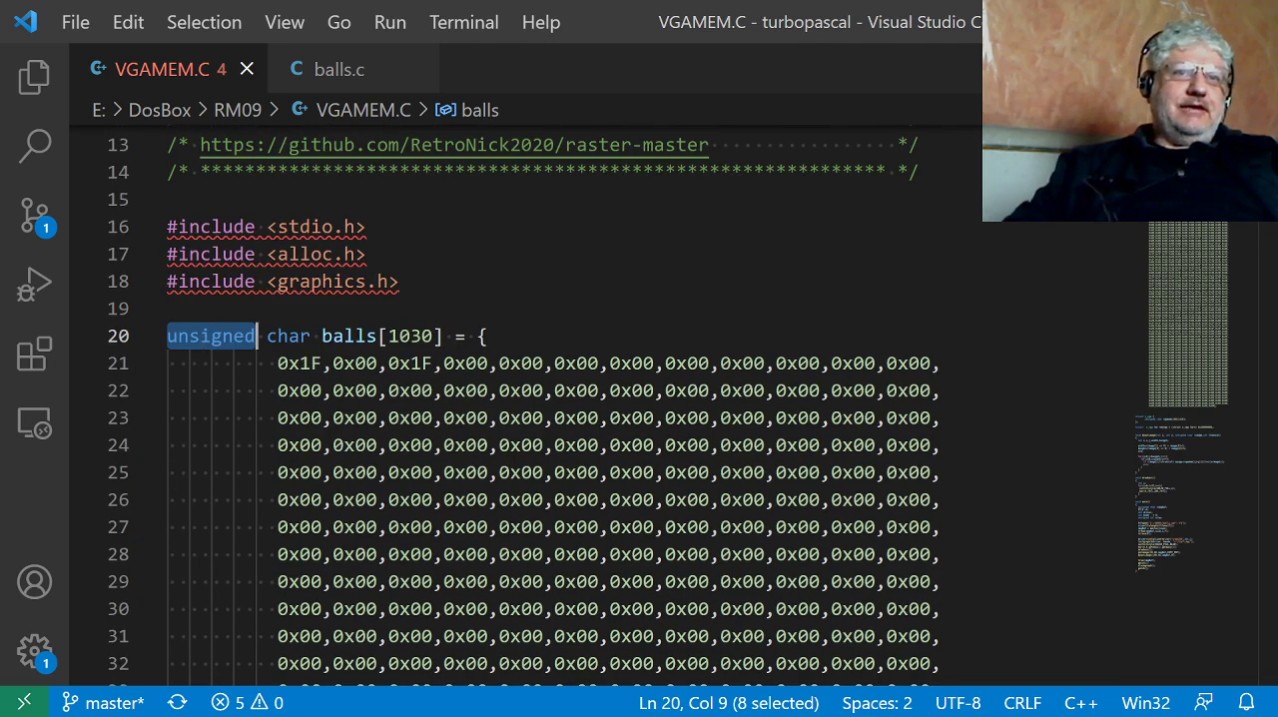
scroll("down", 3)
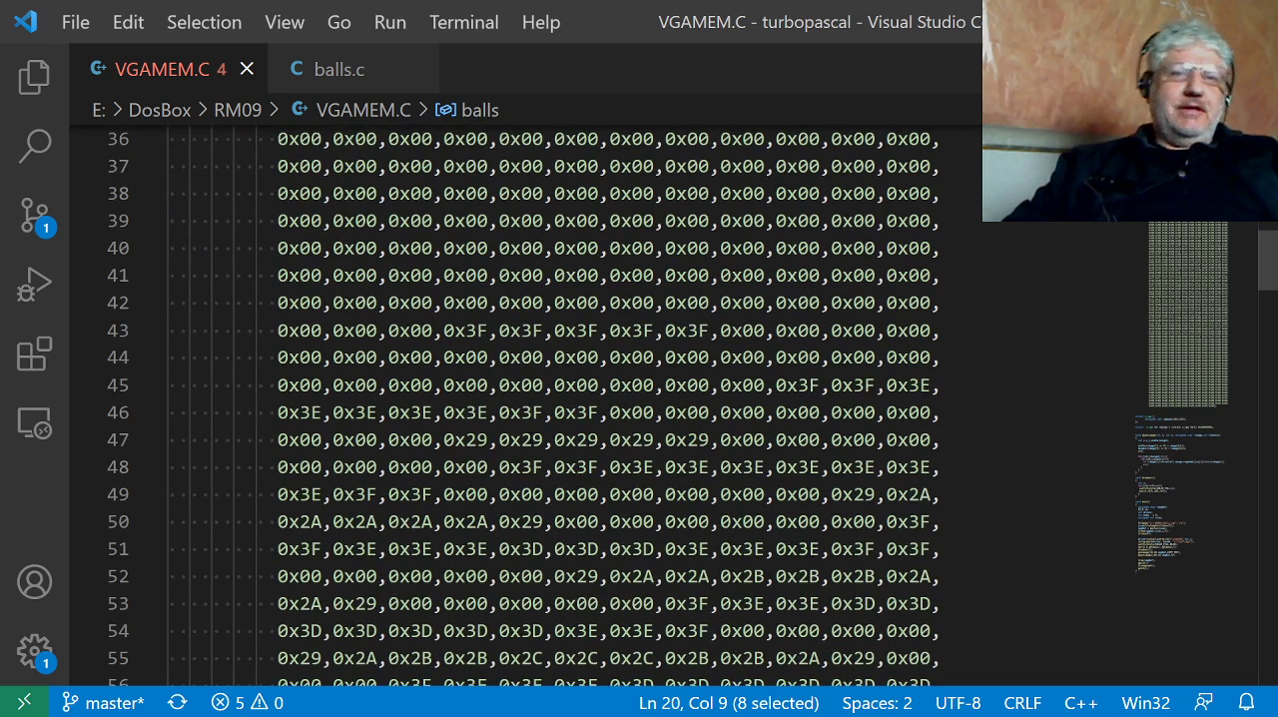
scroll("down", 3)
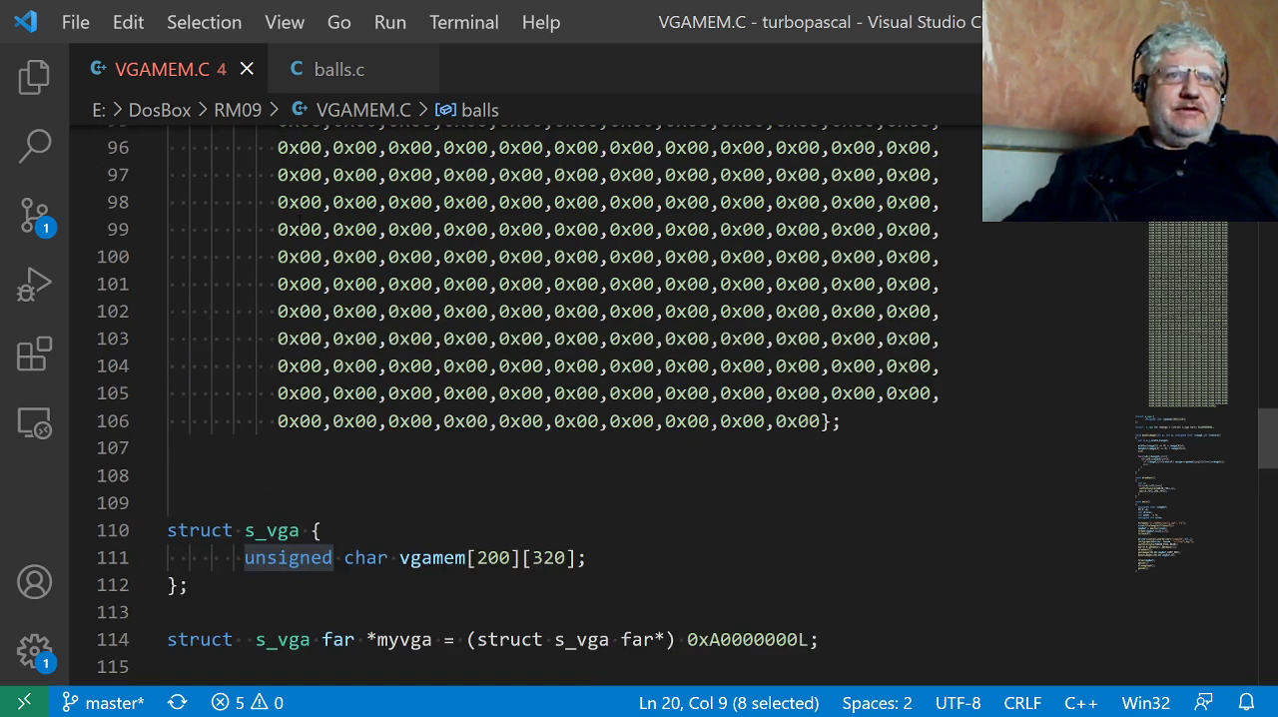
Scroll past the balls data array down to the myputimage function
scroll("down", 3)
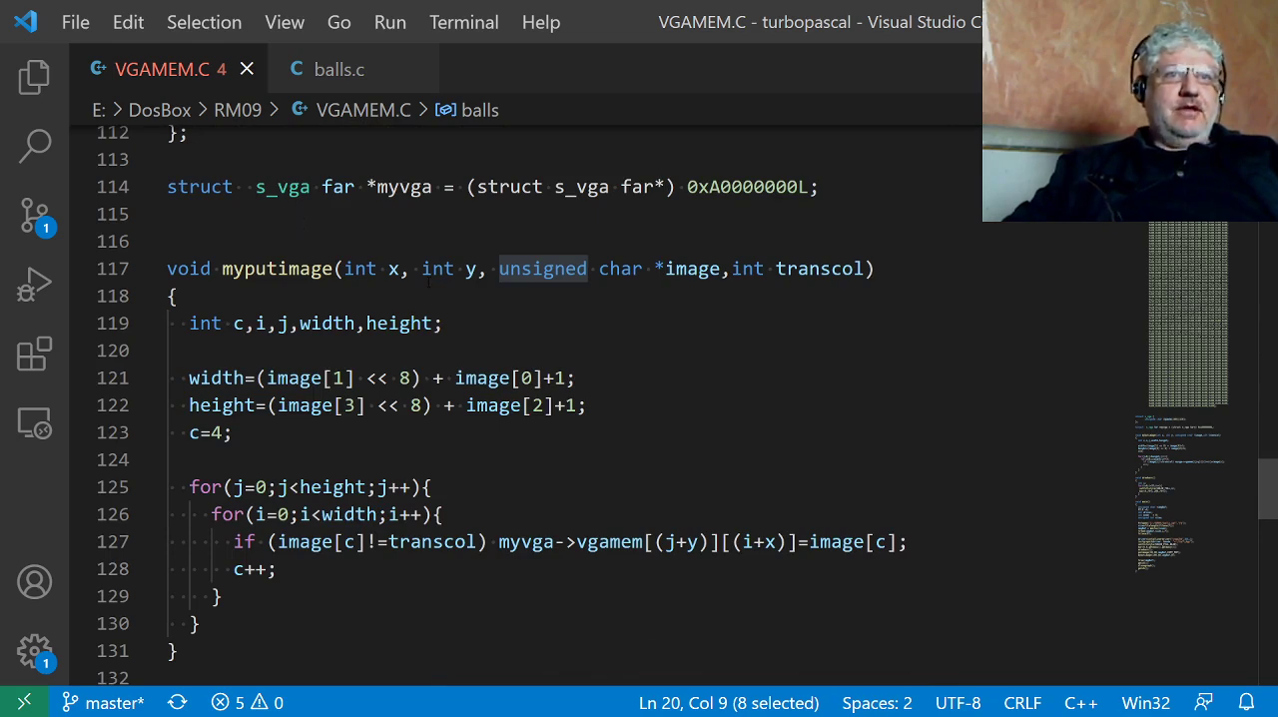
scroll("down", 3)
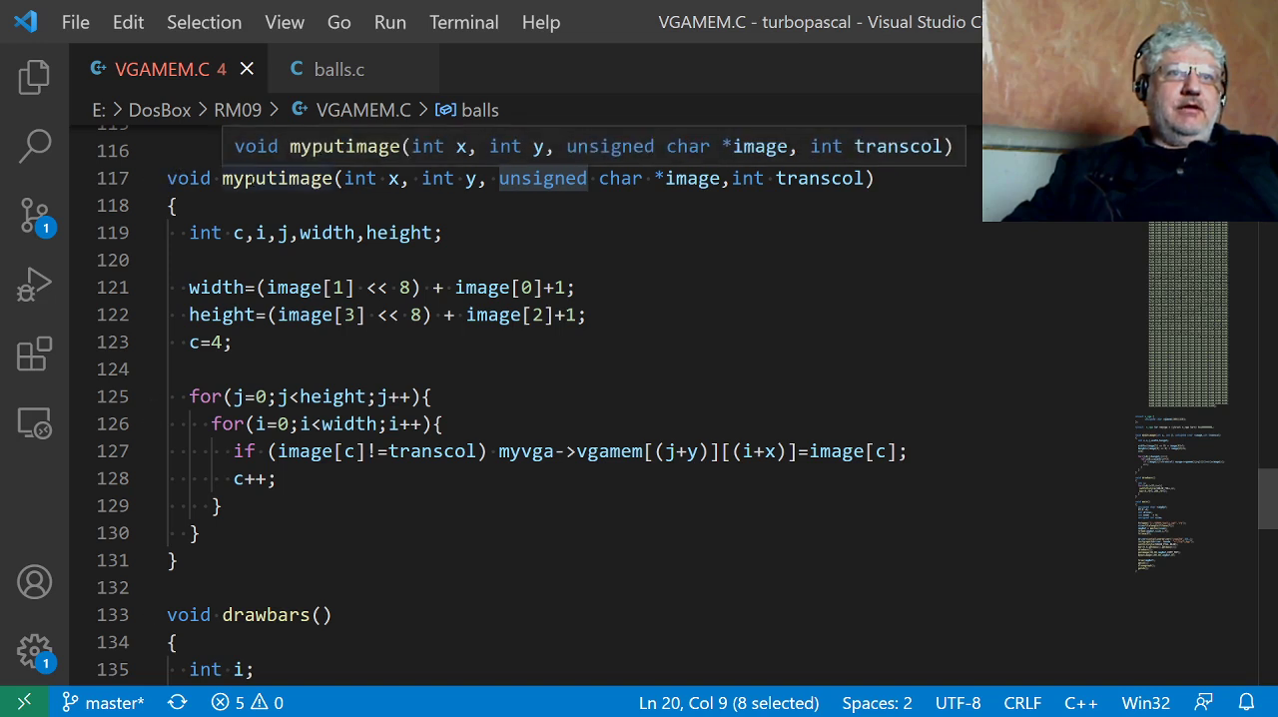
mouse_move(443, 212)
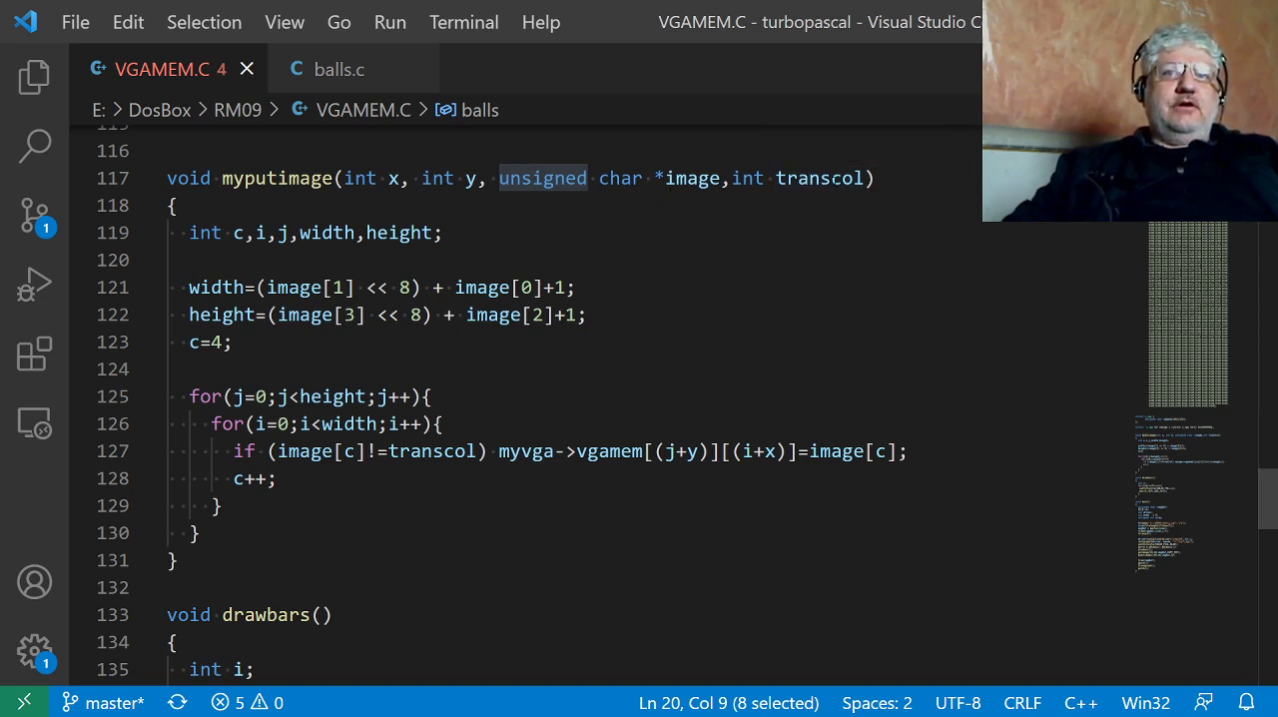
mouse_move(819, 178)
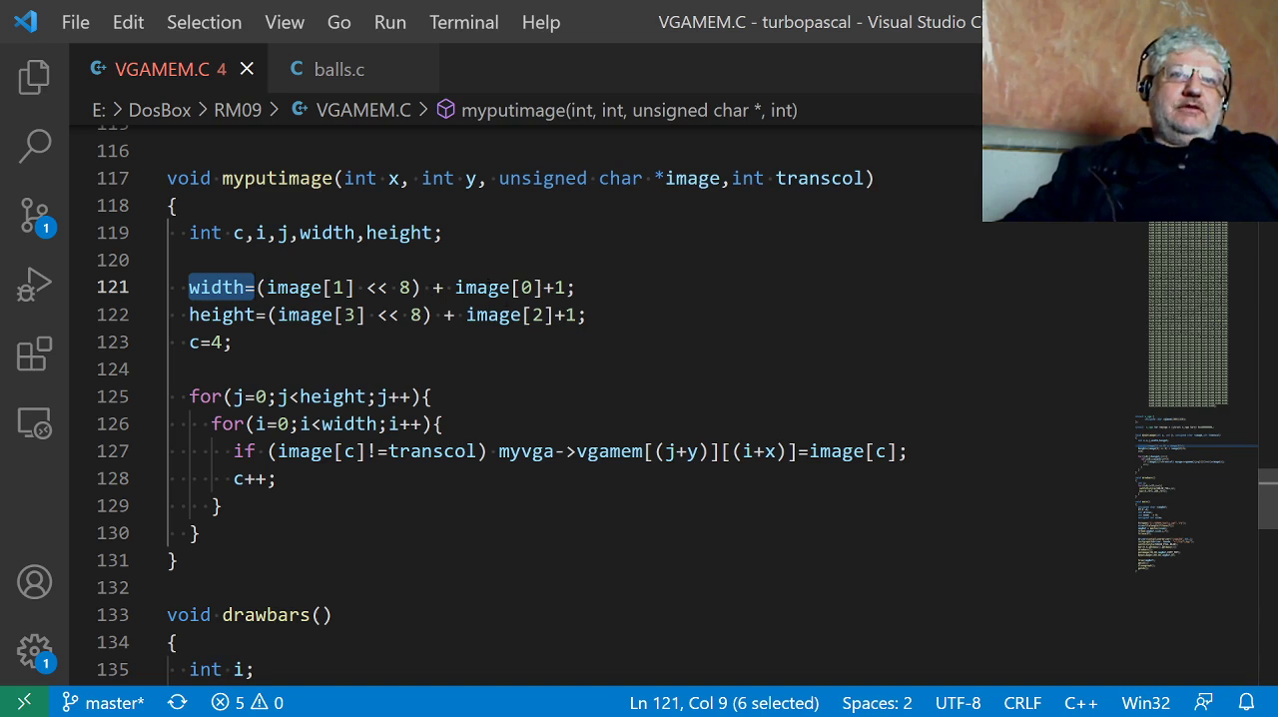
mouse_move(483, 288)
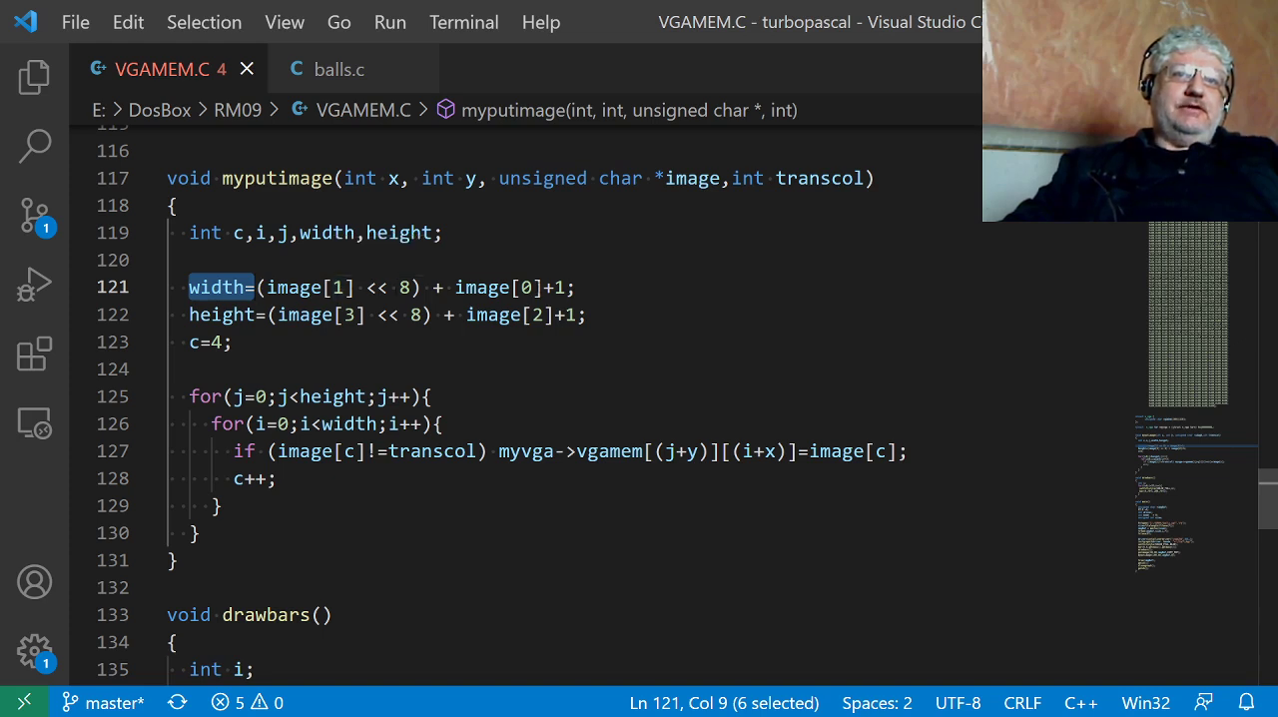
mouse_move(335, 287)
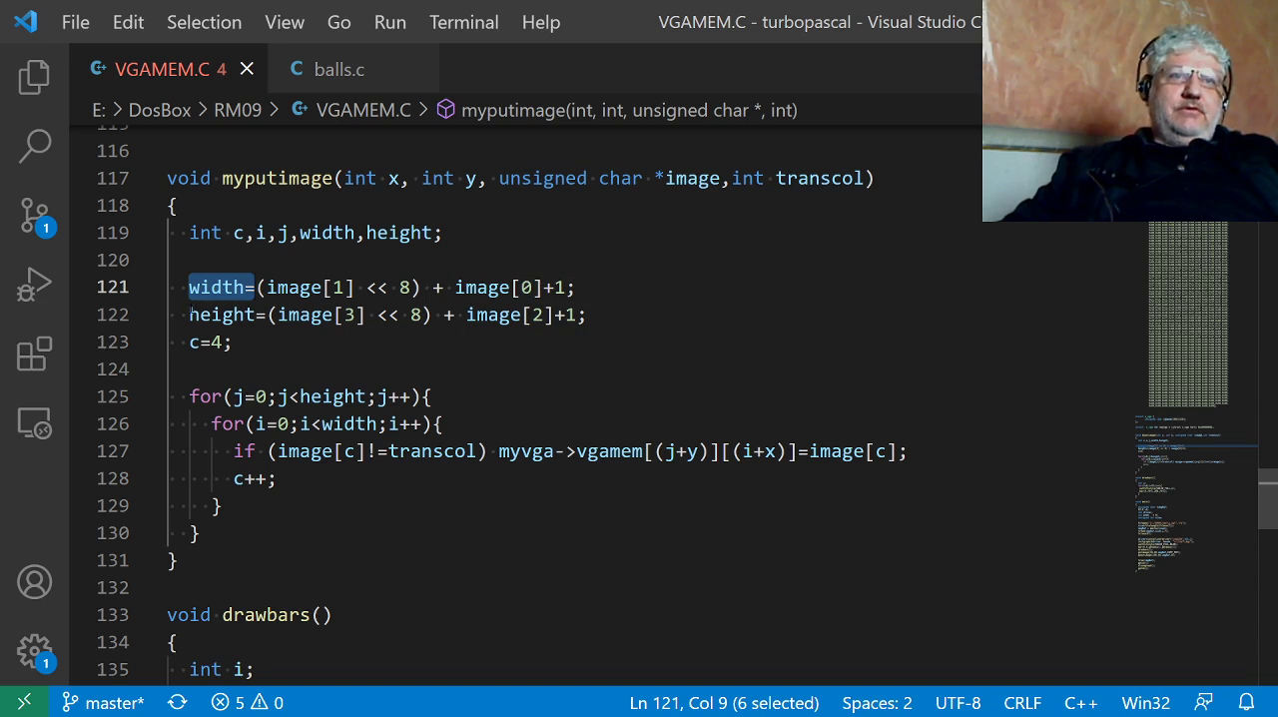
Point out the height line, the c=4 data offset and the myvga->vgamem[j+y] write, then the s_vga struct above
left_click(221, 316)
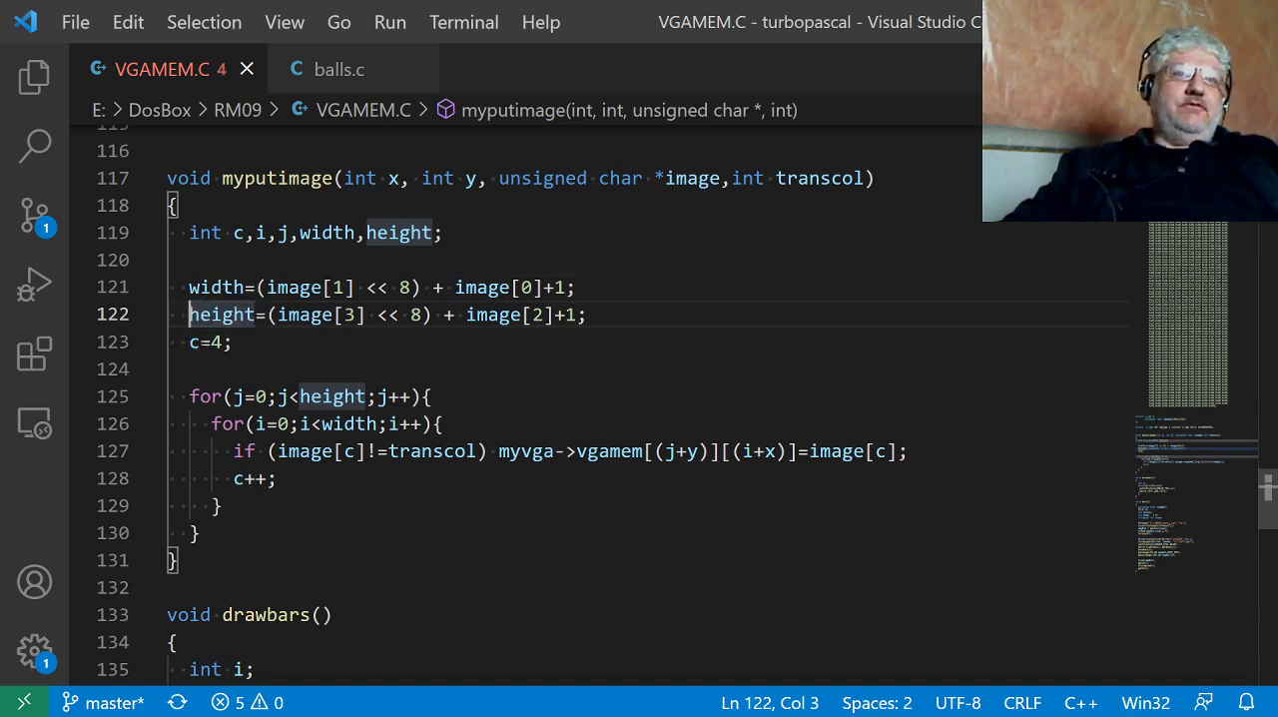
left_click(196, 342)
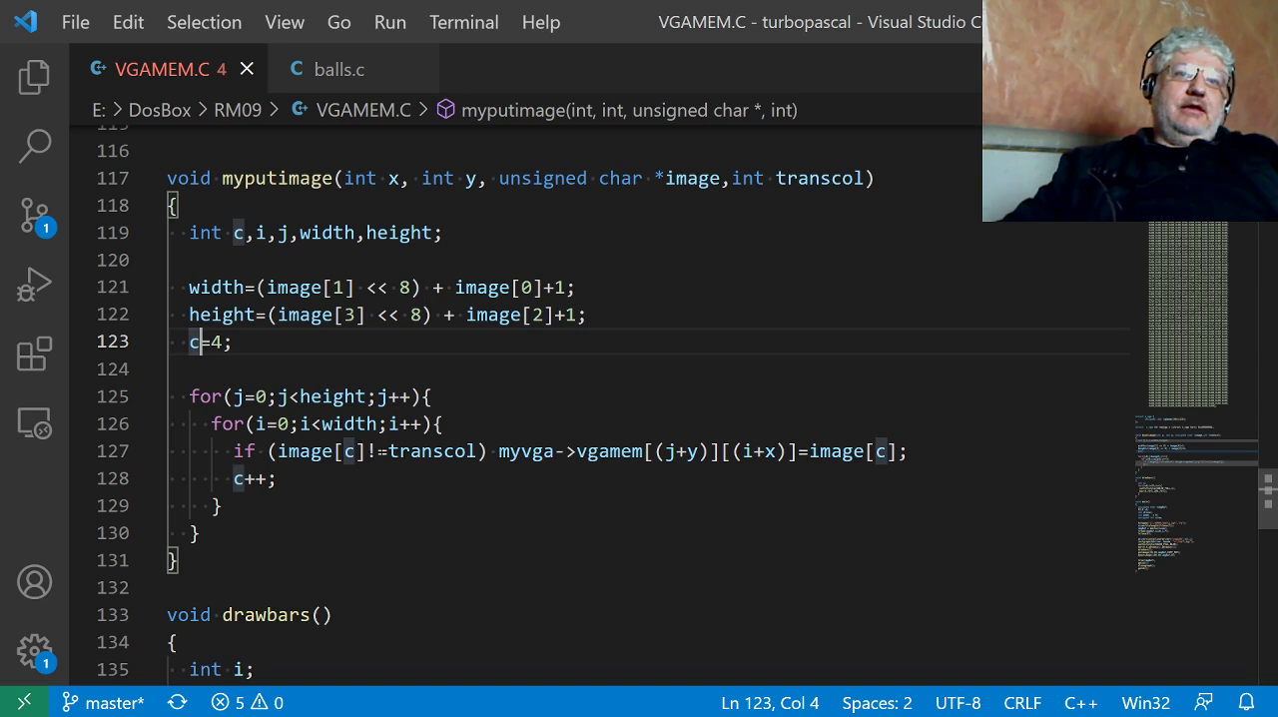
left_click(352, 449)
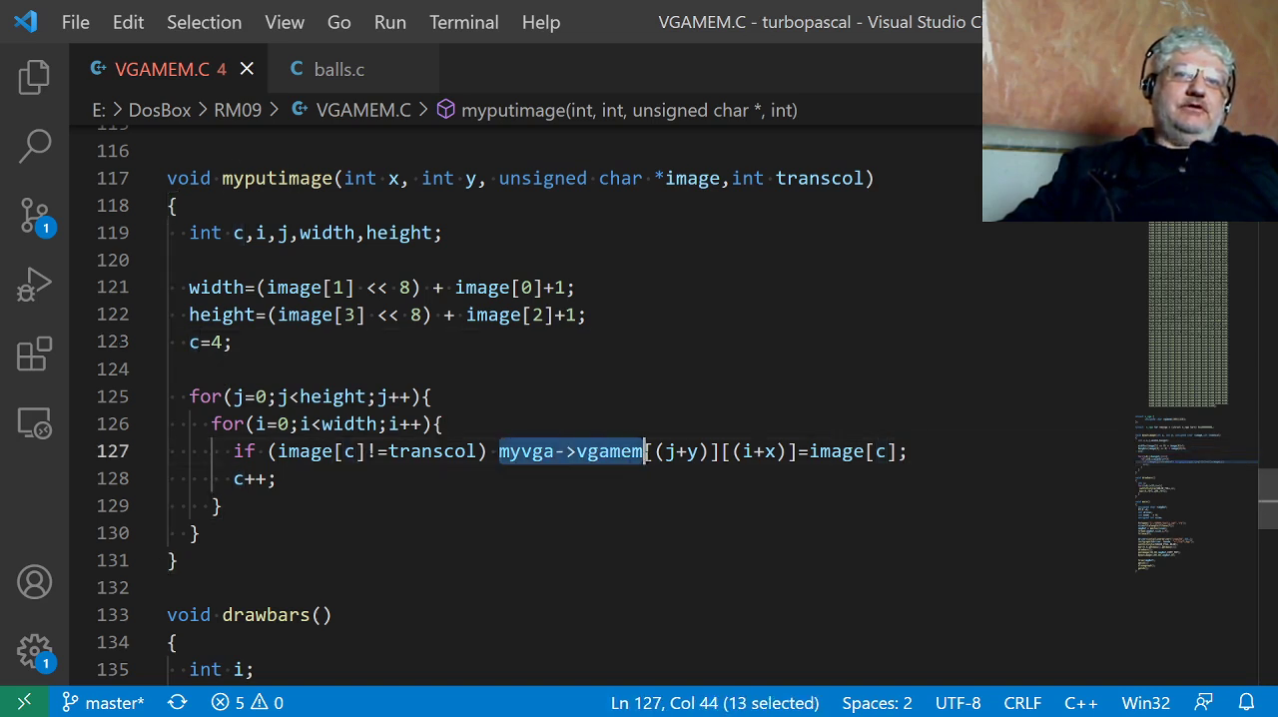
left_click_drag(643, 449, 808, 449)
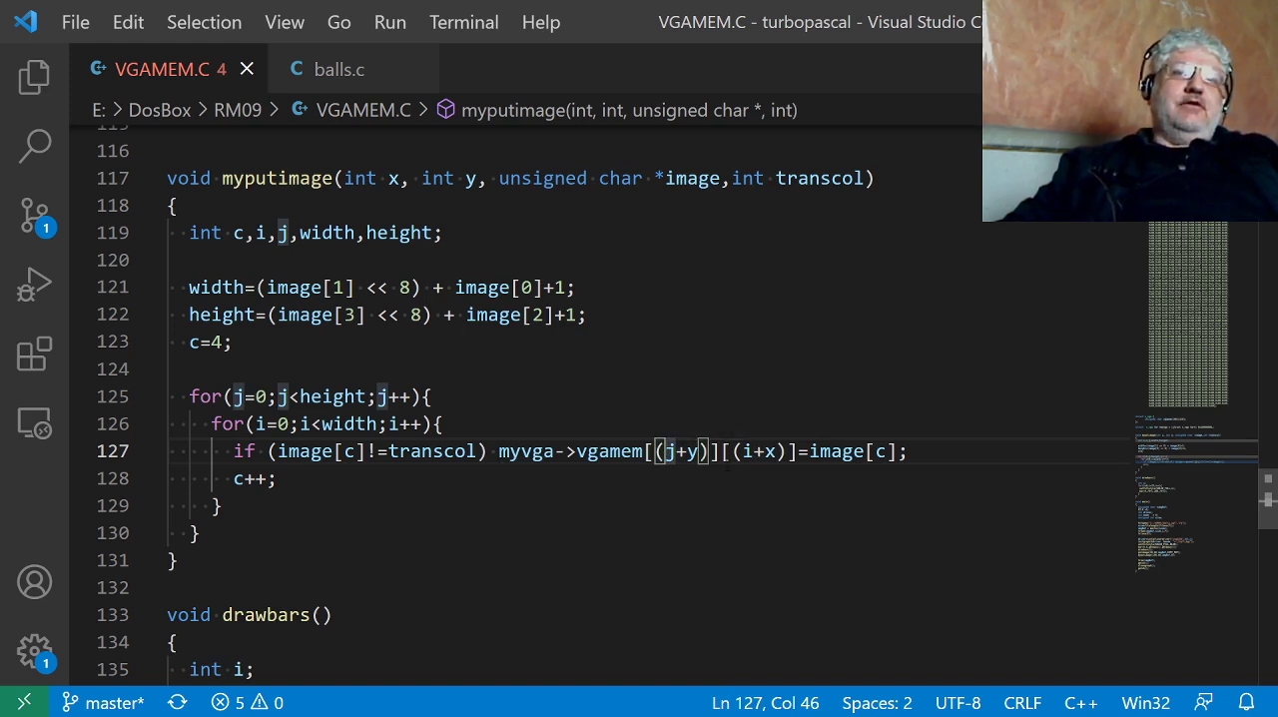
scroll("up", 3)
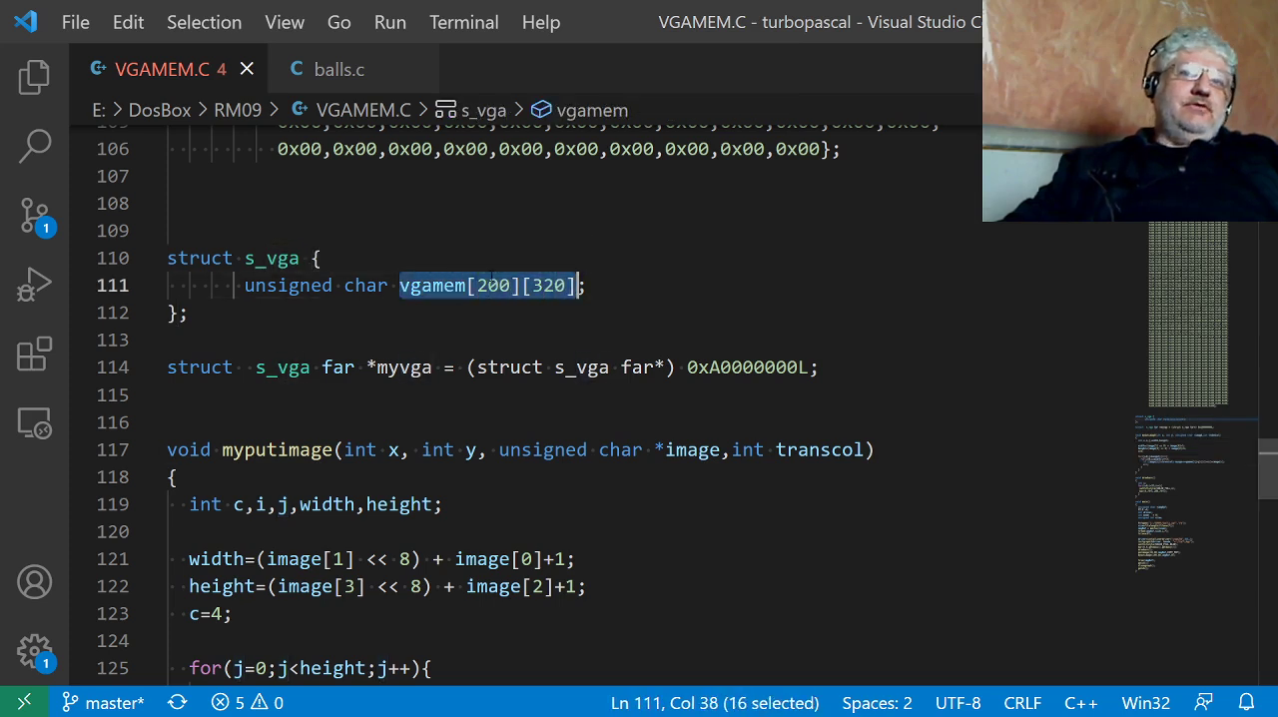
mouse_move(489, 285)
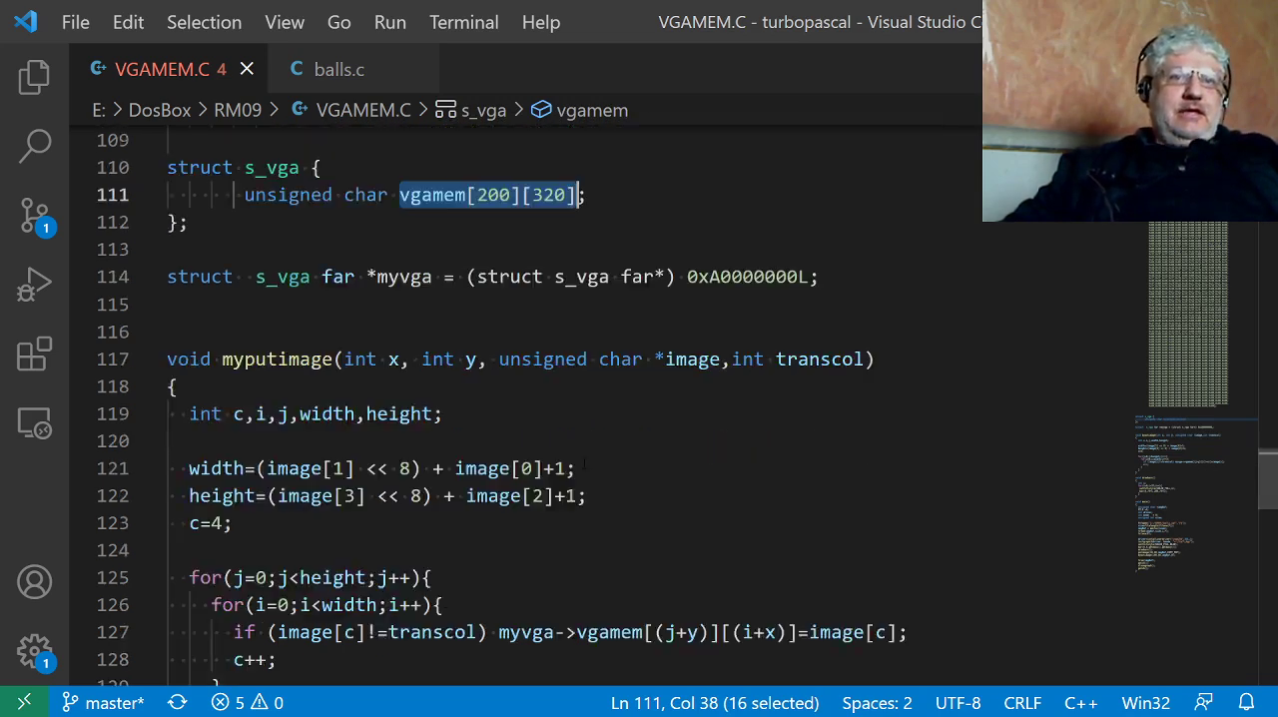
Mark the (i+x) column index in myputimage's memory write, then move down to drawbars
scroll("down", 3)
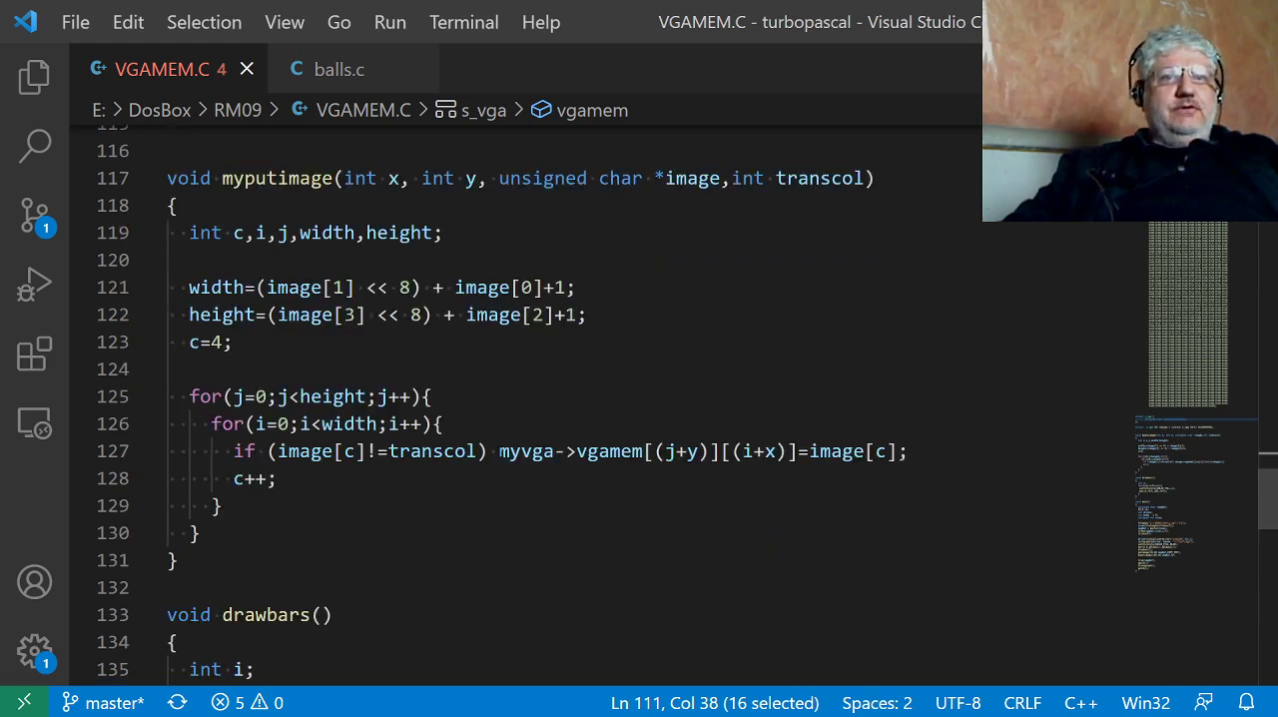
left_click_drag(499, 450, 794, 449)
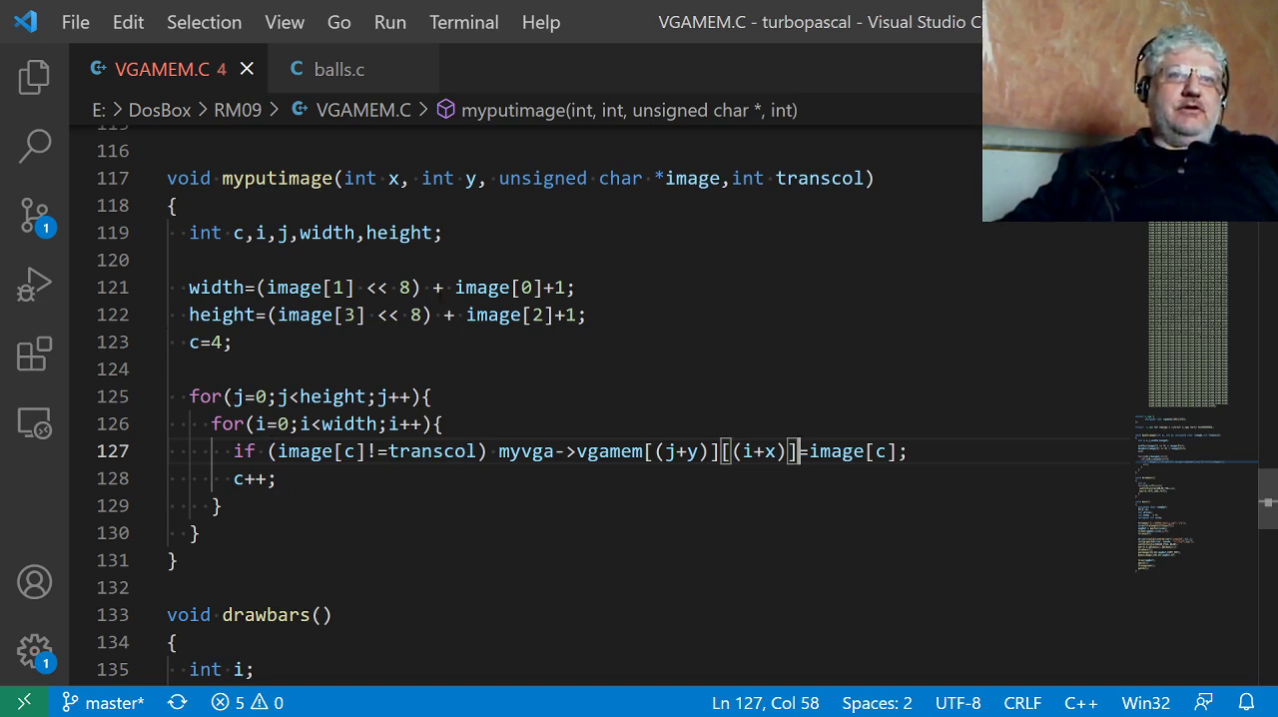
scroll("down", 3)
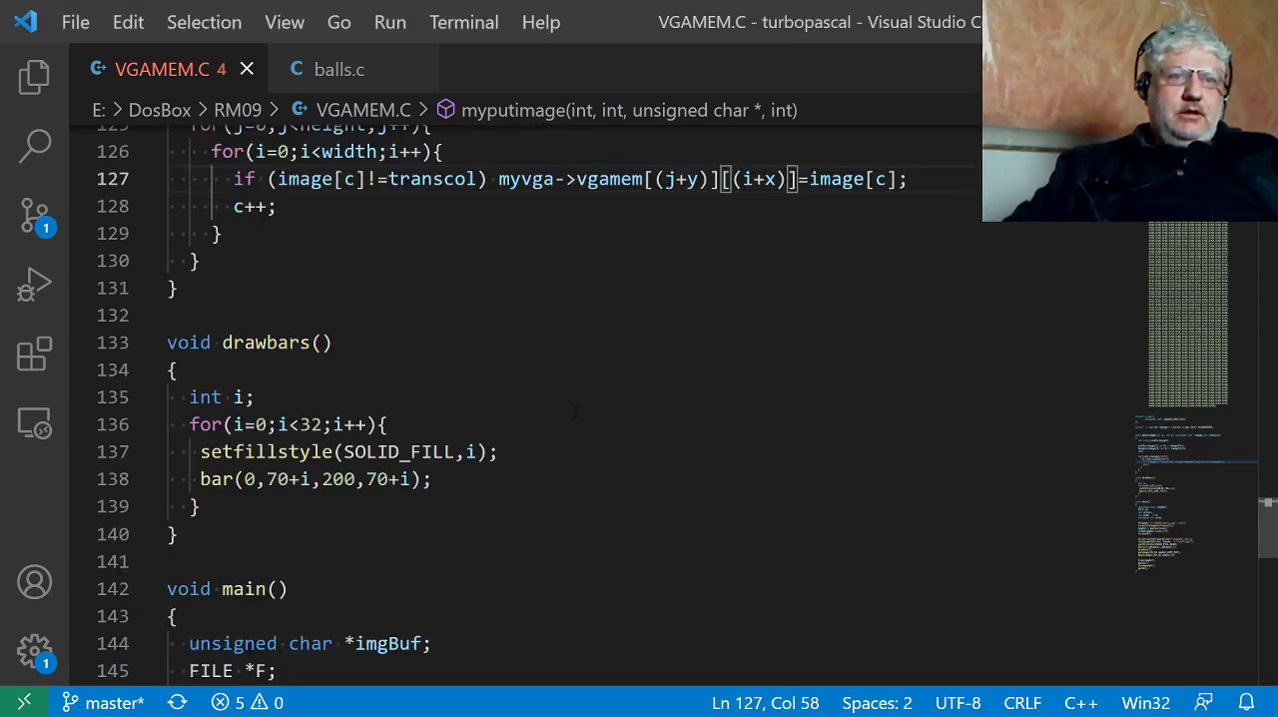
Highlight the C:\RM09\balls.xgf path opened by fopen in main
scroll("down", 3)
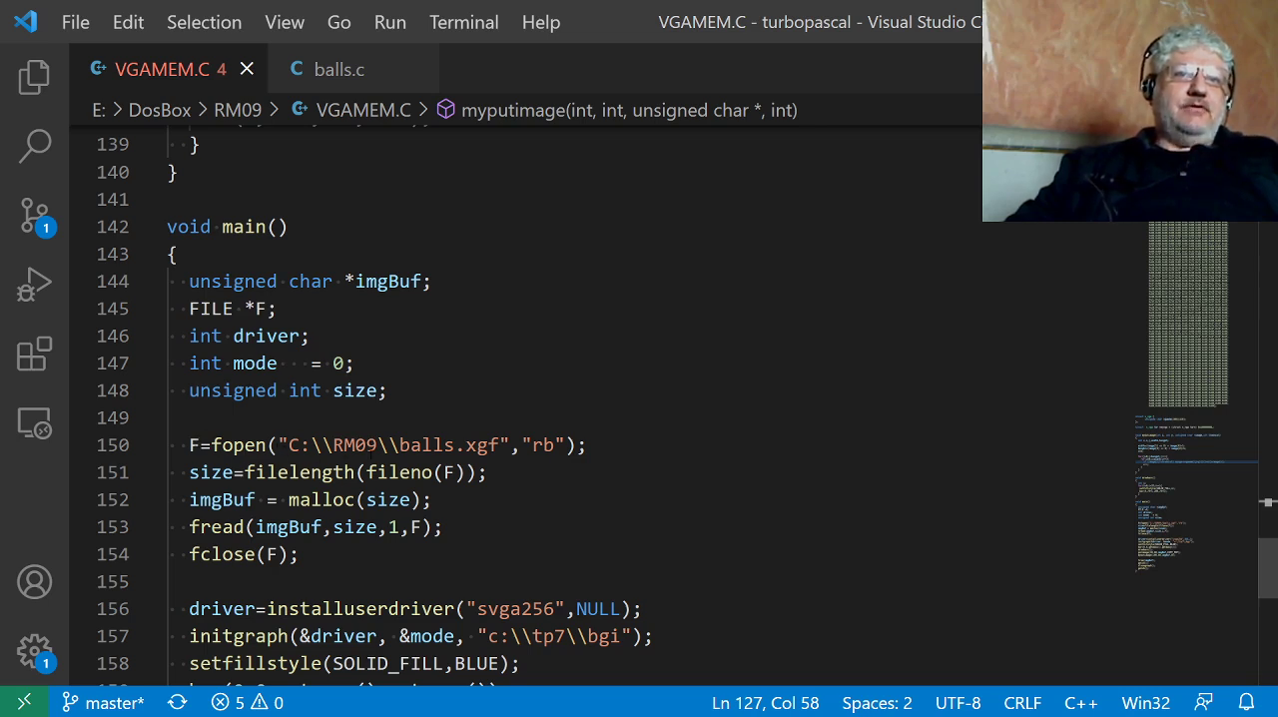
left_click_drag(283, 443, 371, 443)
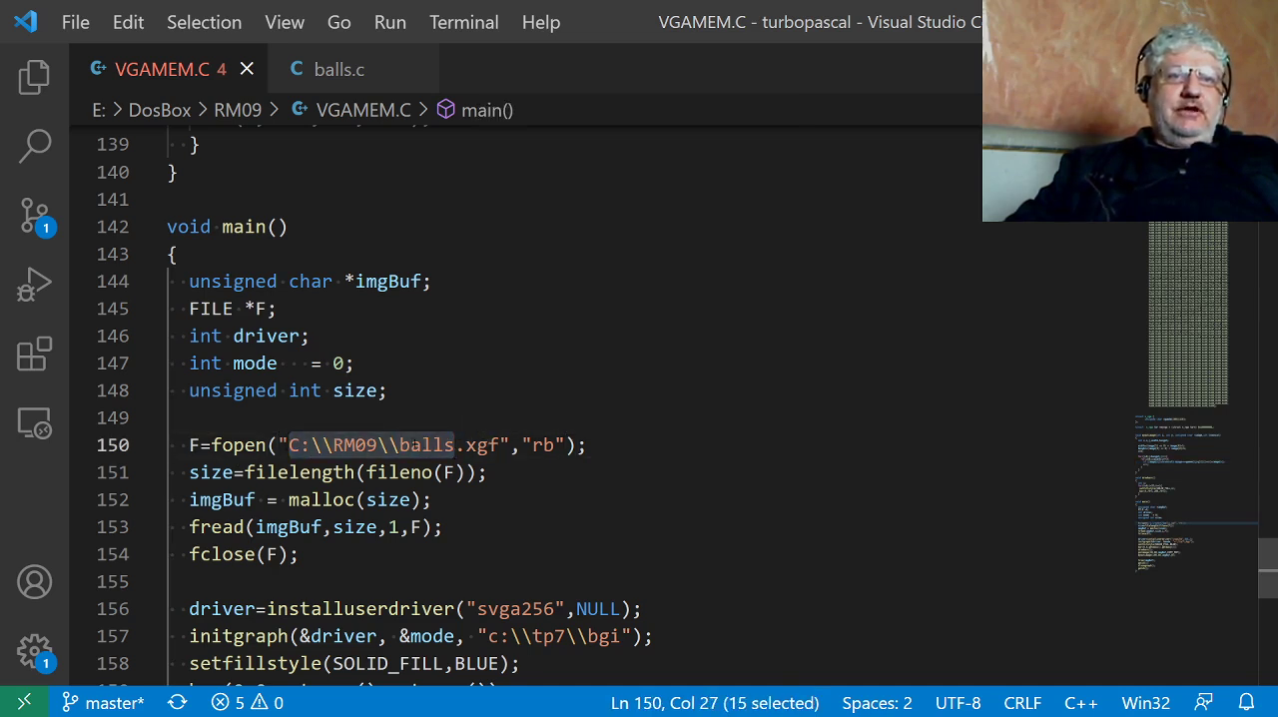
mouse_move(369, 443)
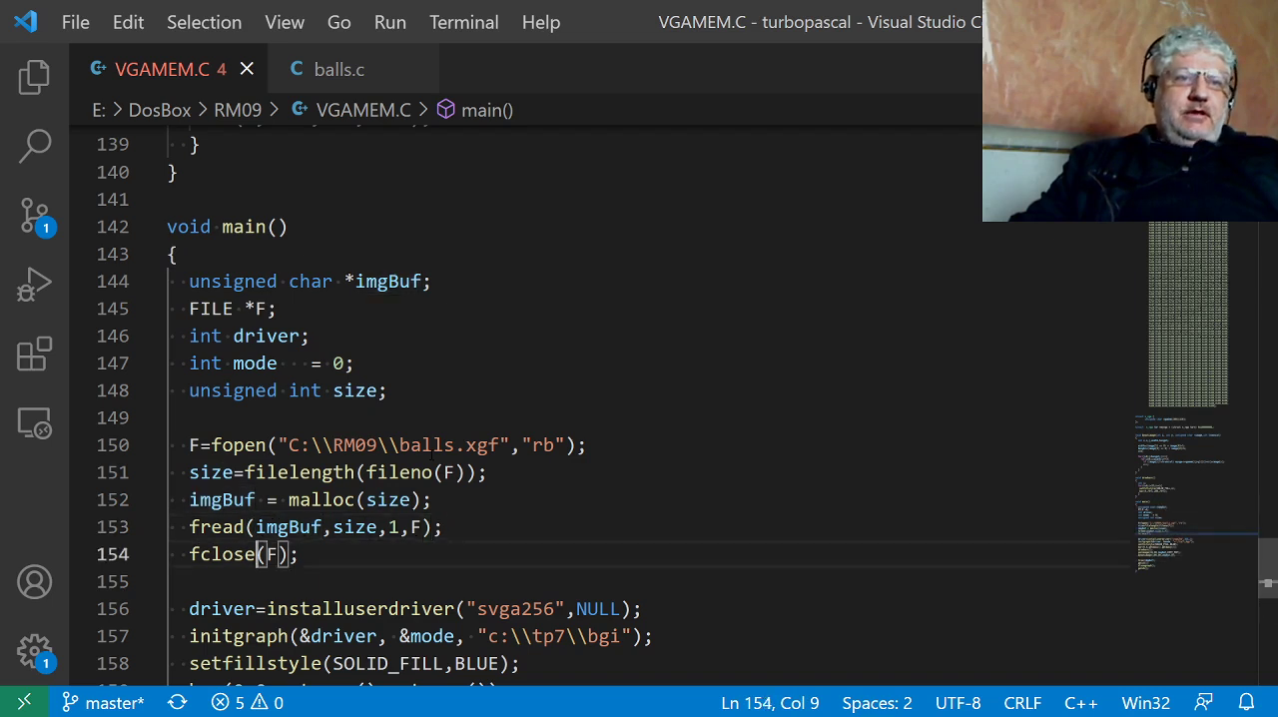
Point out the svga256 driver name, the BGI driver path and the imgBuf passed to putimage
scroll("down", 3)
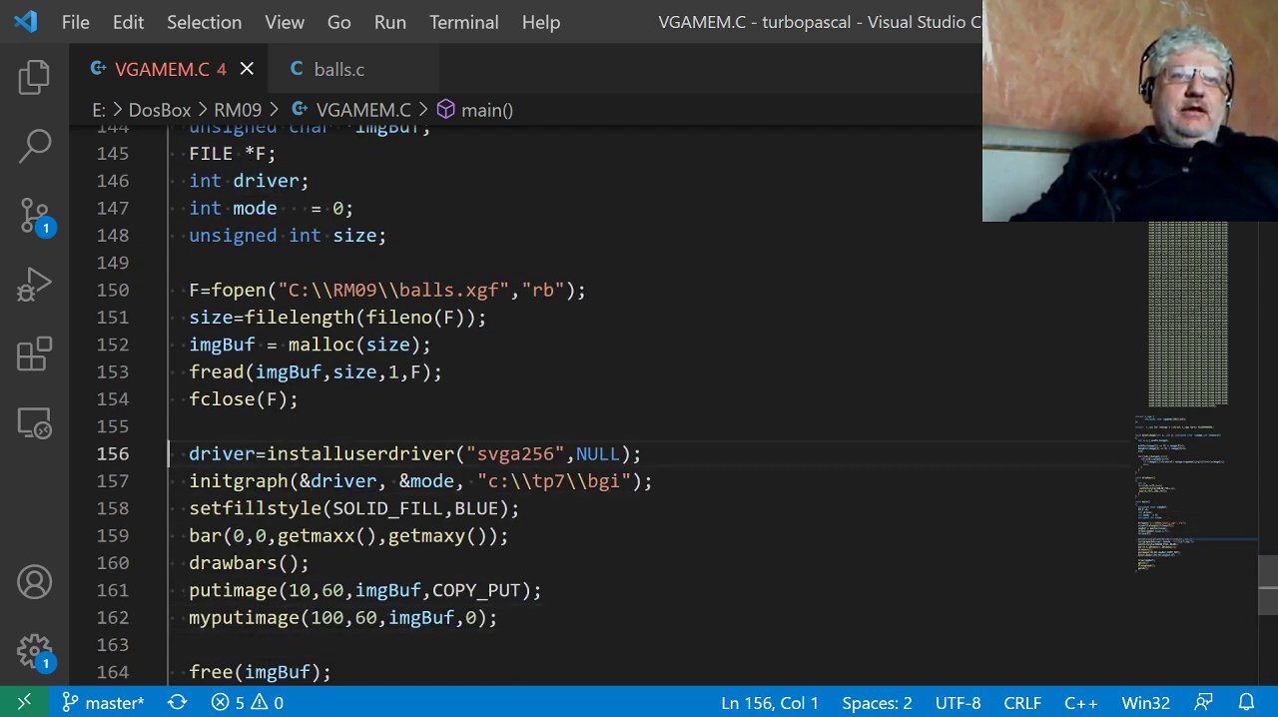
key("Right")
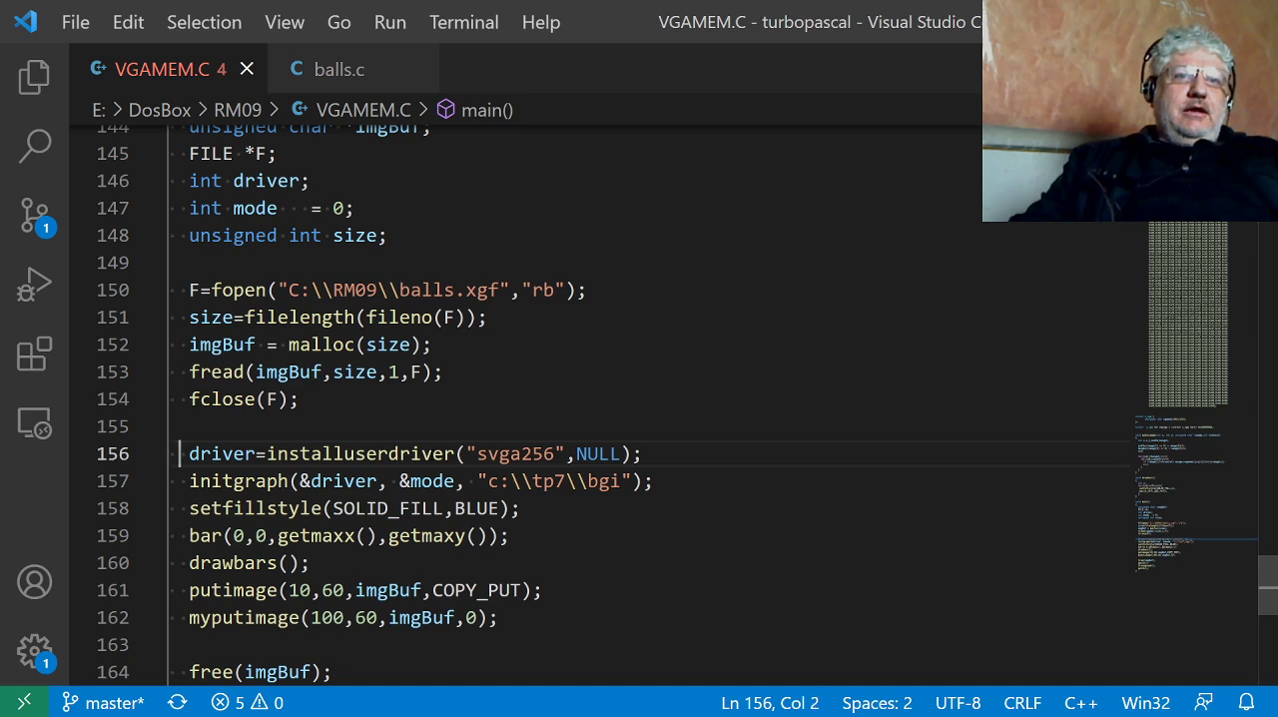
left_click(331, 453)
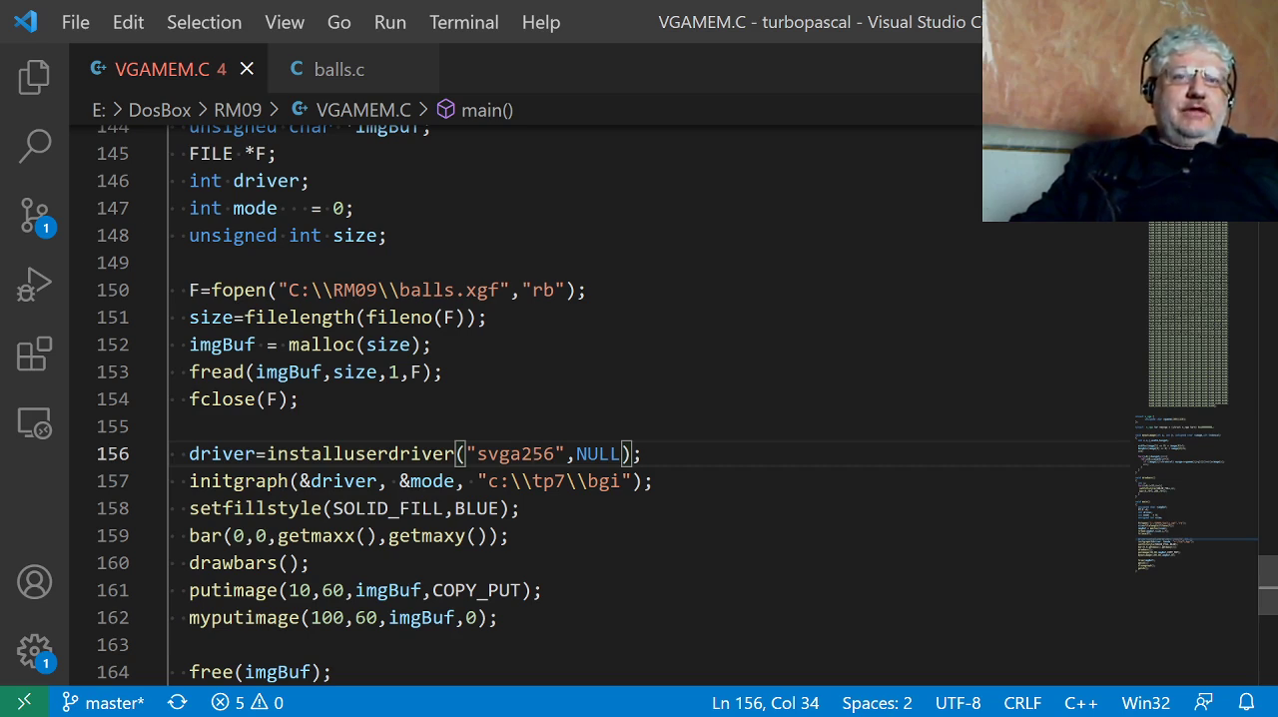
left_click(535, 479)
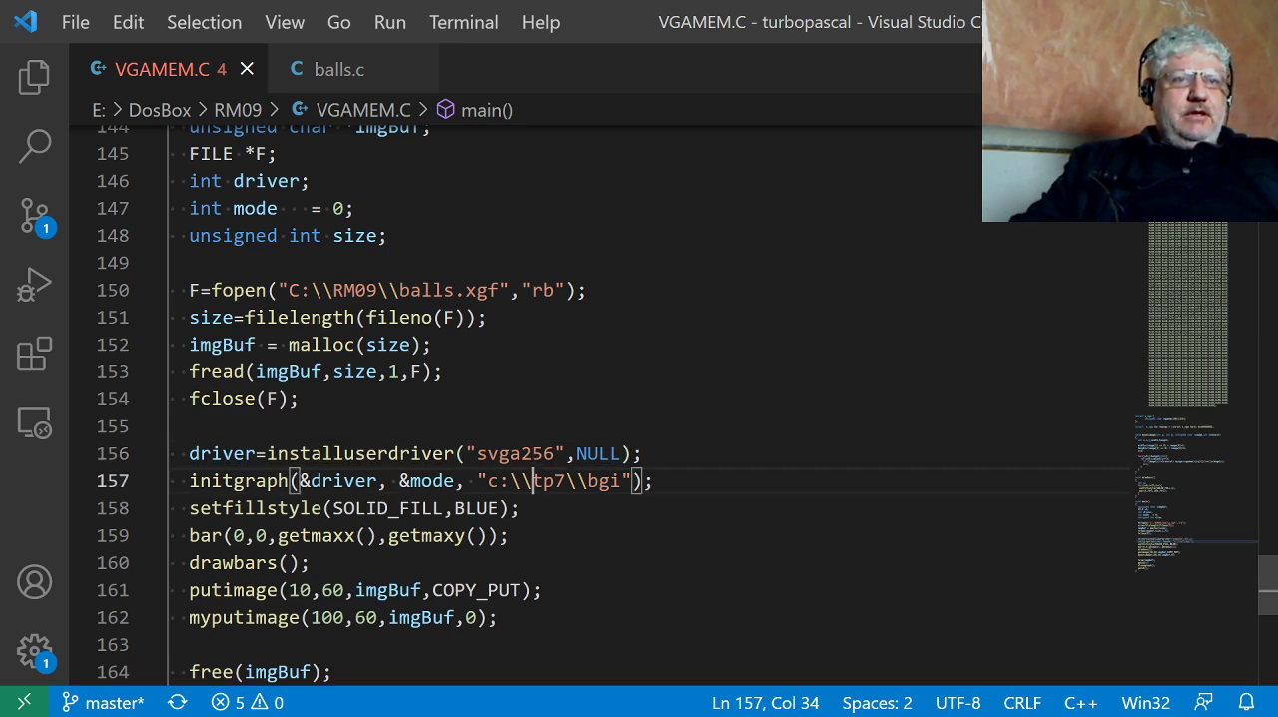
left_click(356, 481)
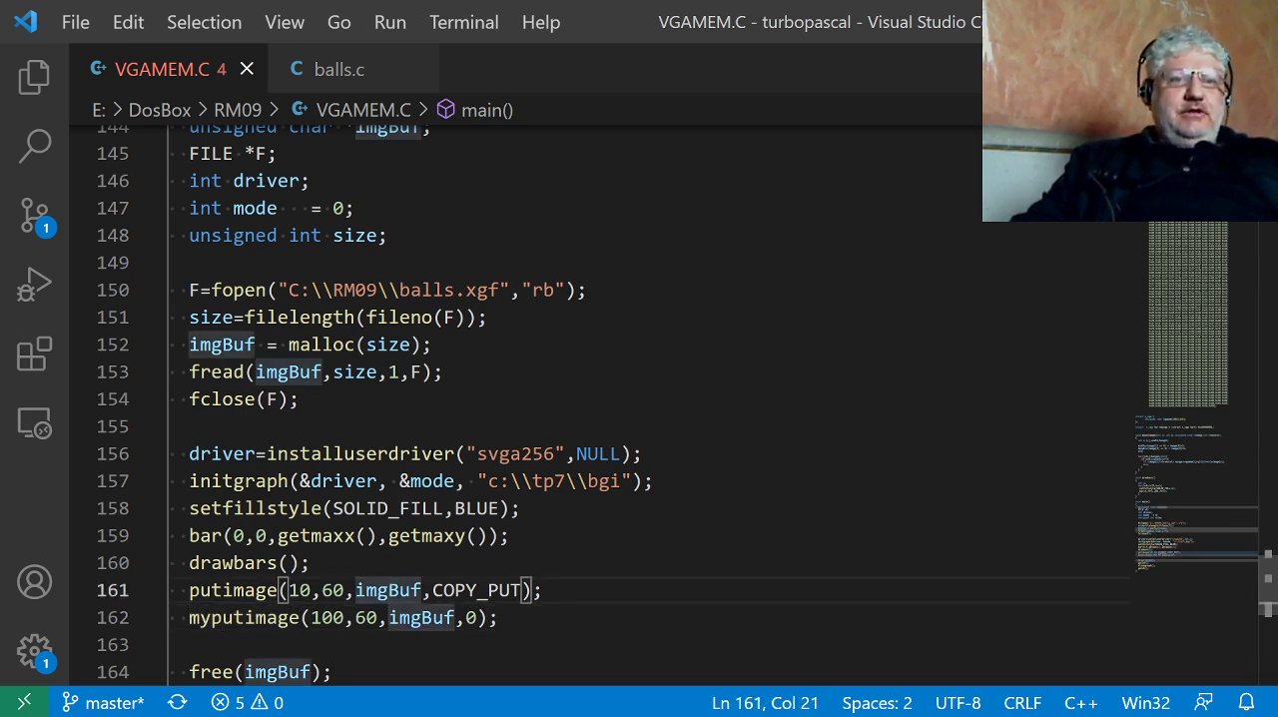
Scroll through the file back to the s_vga struct and the myputimage loop
scroll("down", 3)
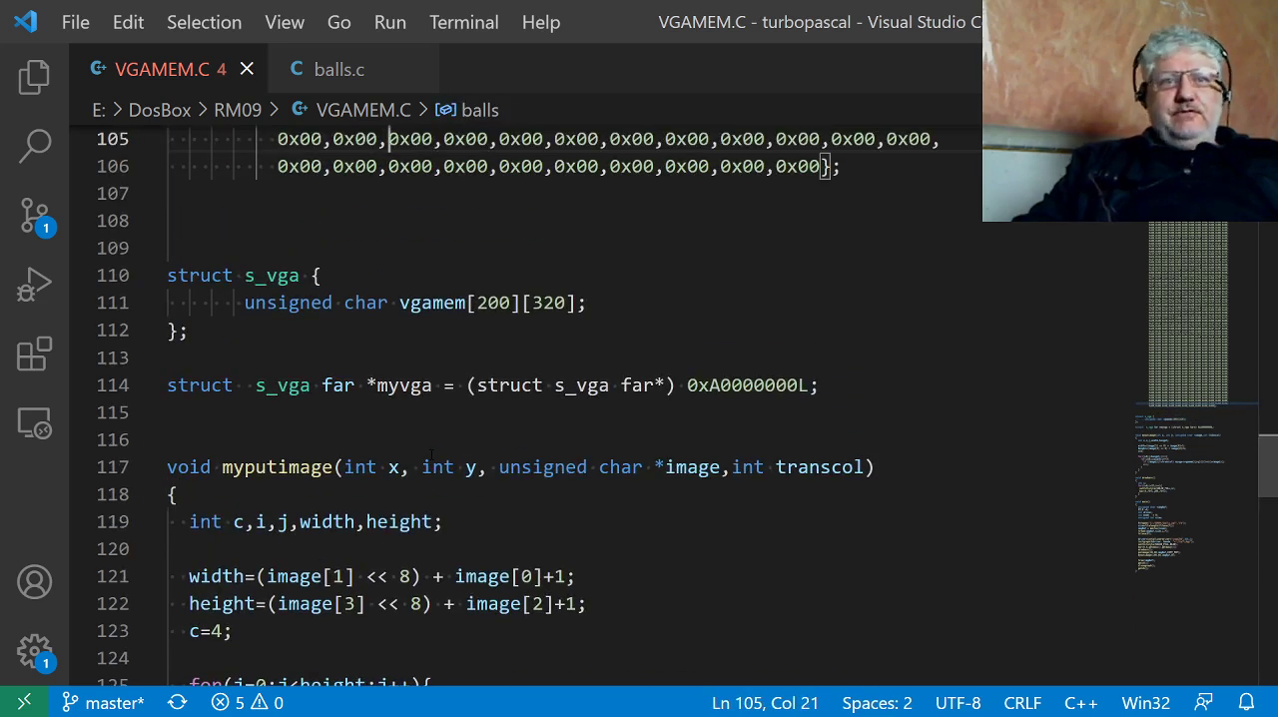
scroll("down", 3)
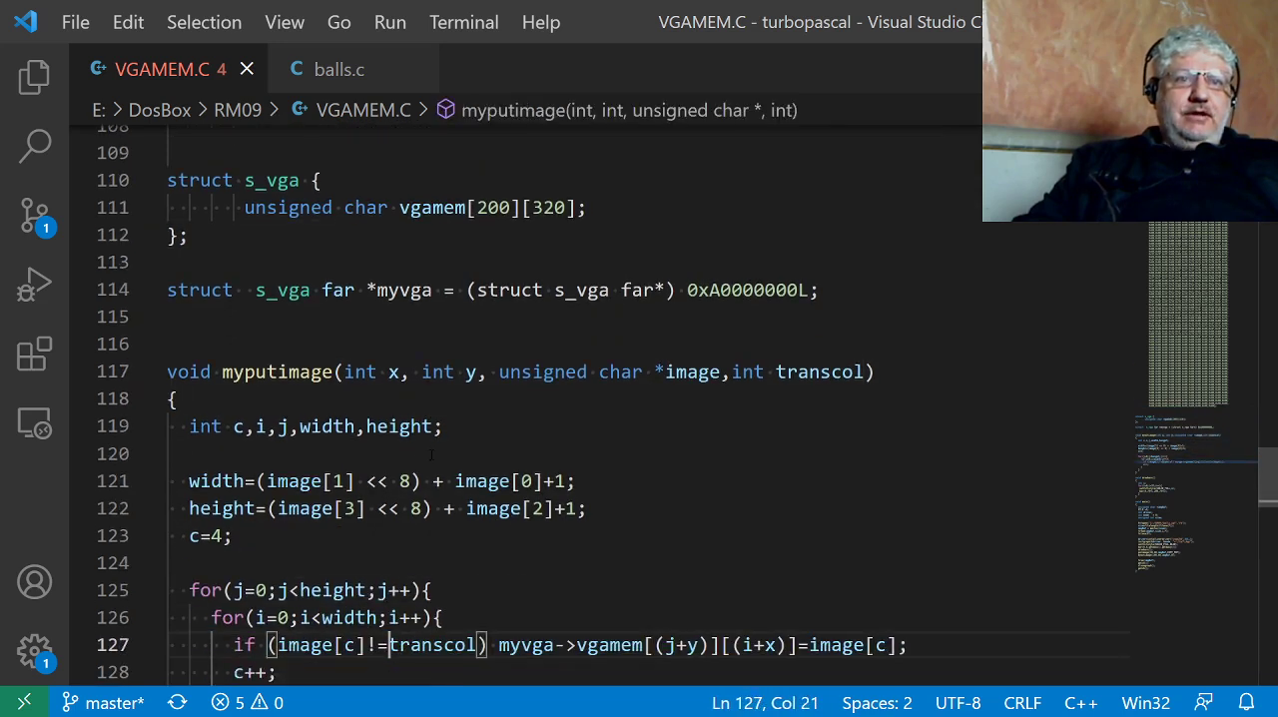